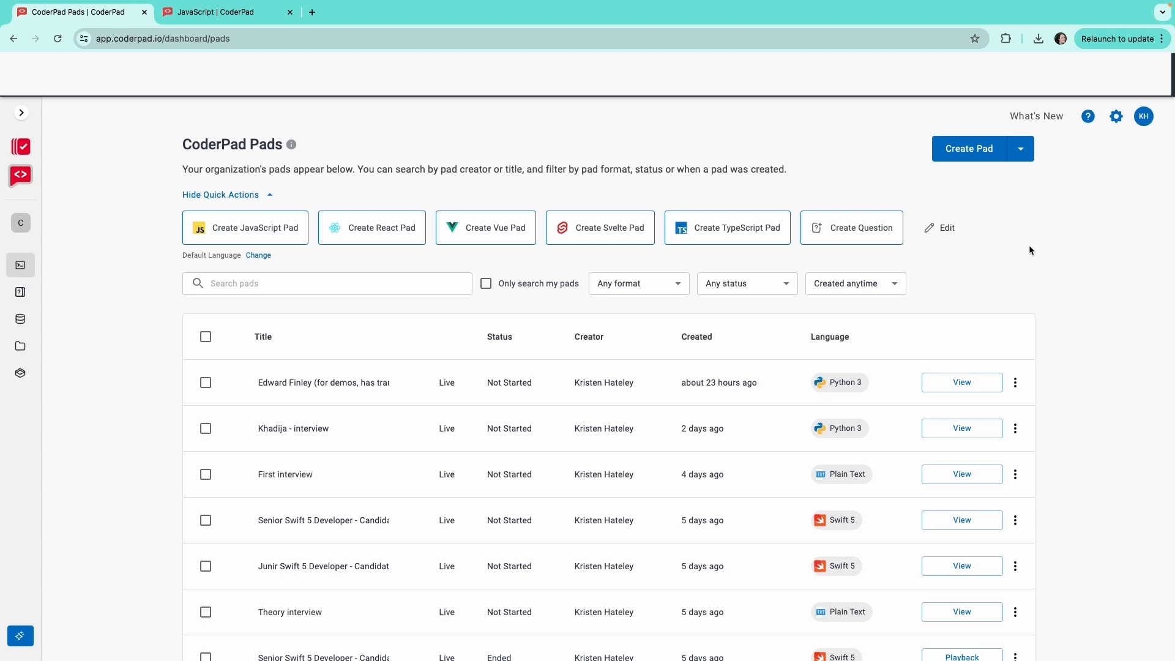
{"action": "mouse_move", "coordinate": [976, 203]}
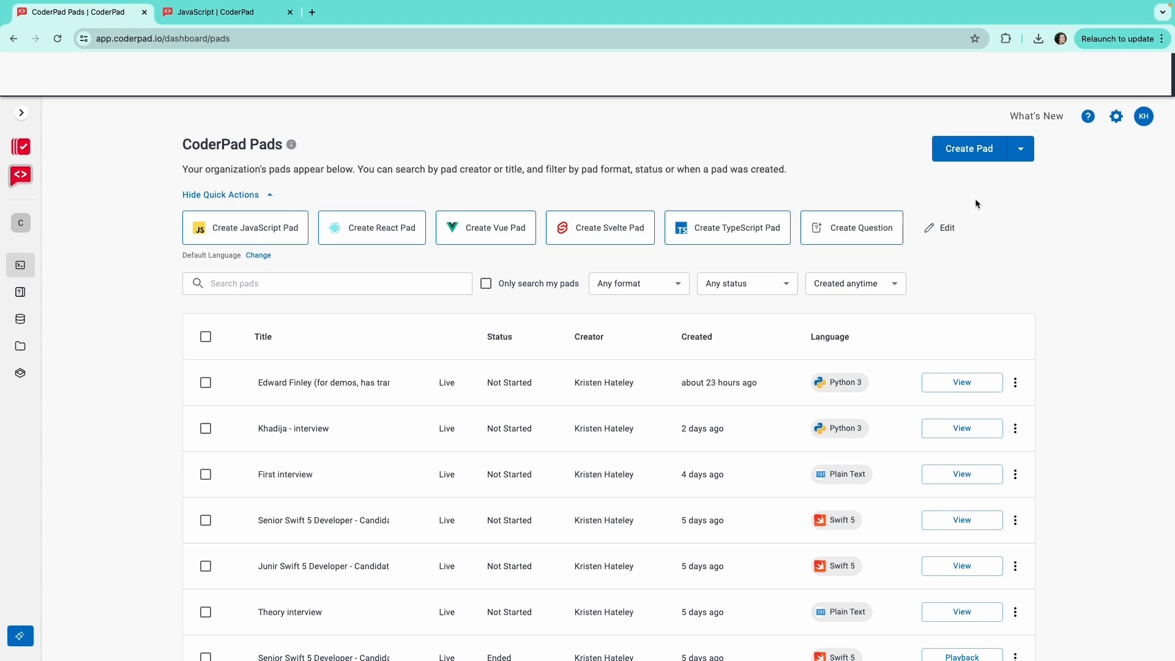
Start a JavaScript pad, then add C# Project and R Notebook environments from Languages
{"action": "left_click", "coordinate": [312, 12]}
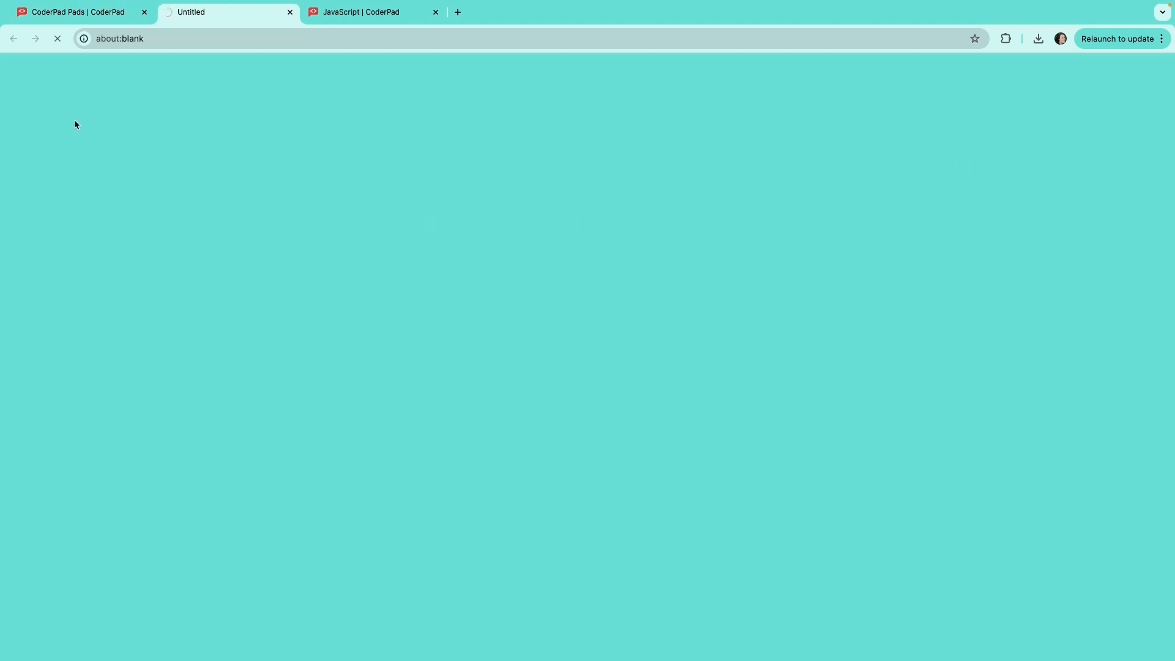
{"action": "left_click", "coordinate": [24, 77]}
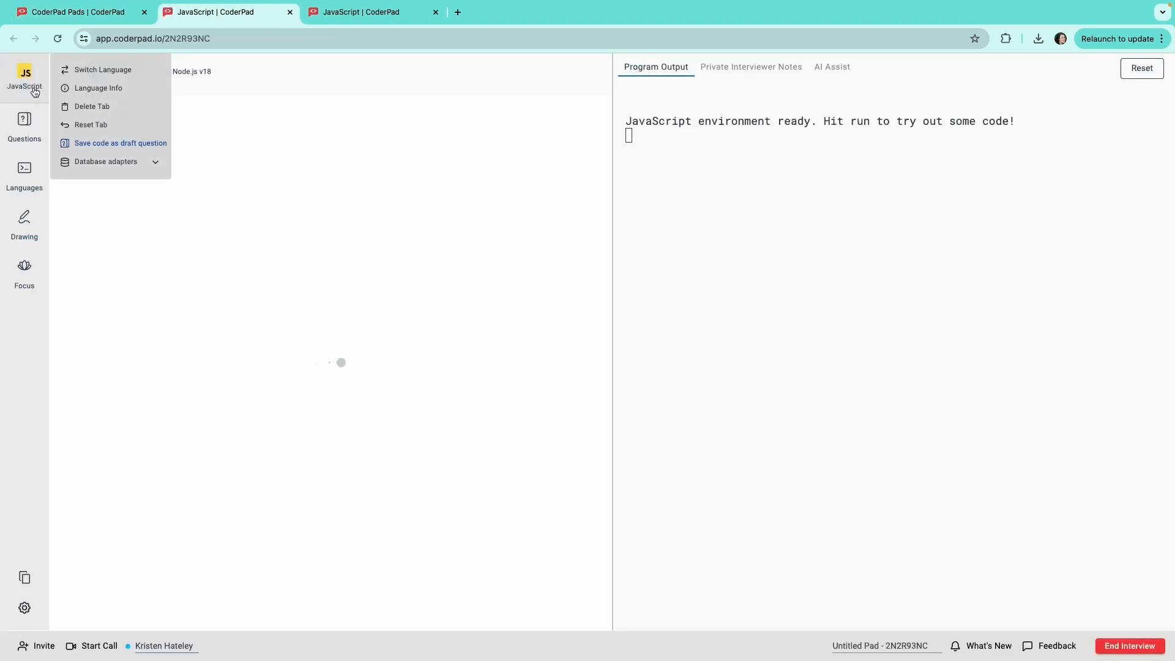
{"action": "left_click", "coordinate": [103, 70]}
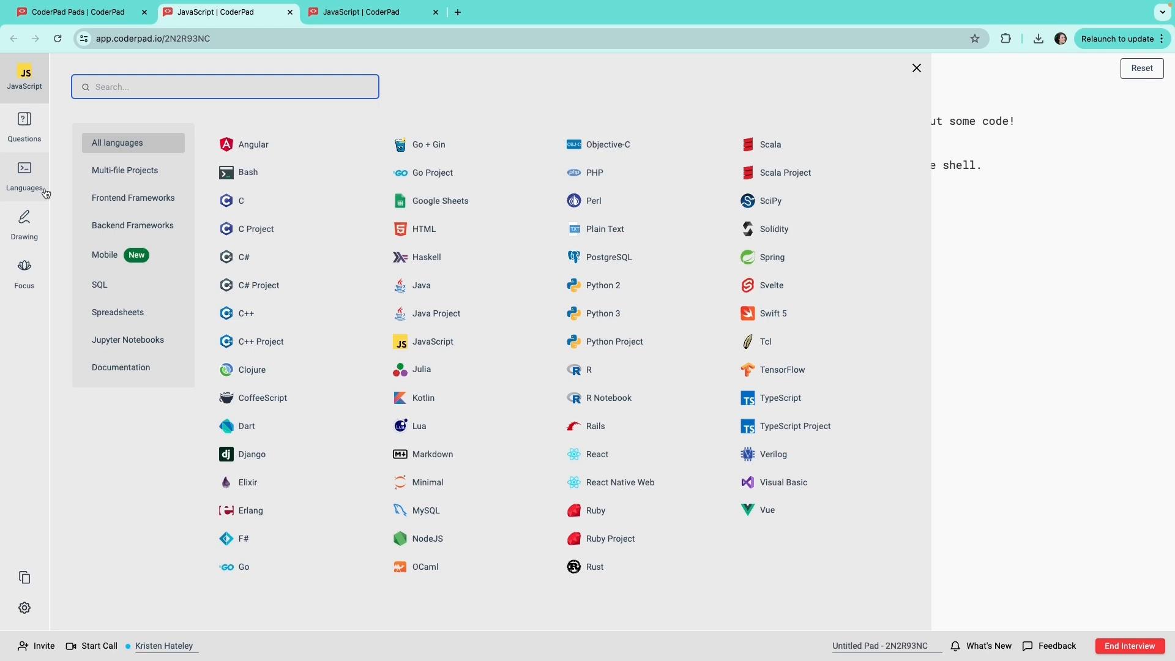
{"action": "left_click", "coordinate": [258, 286]}
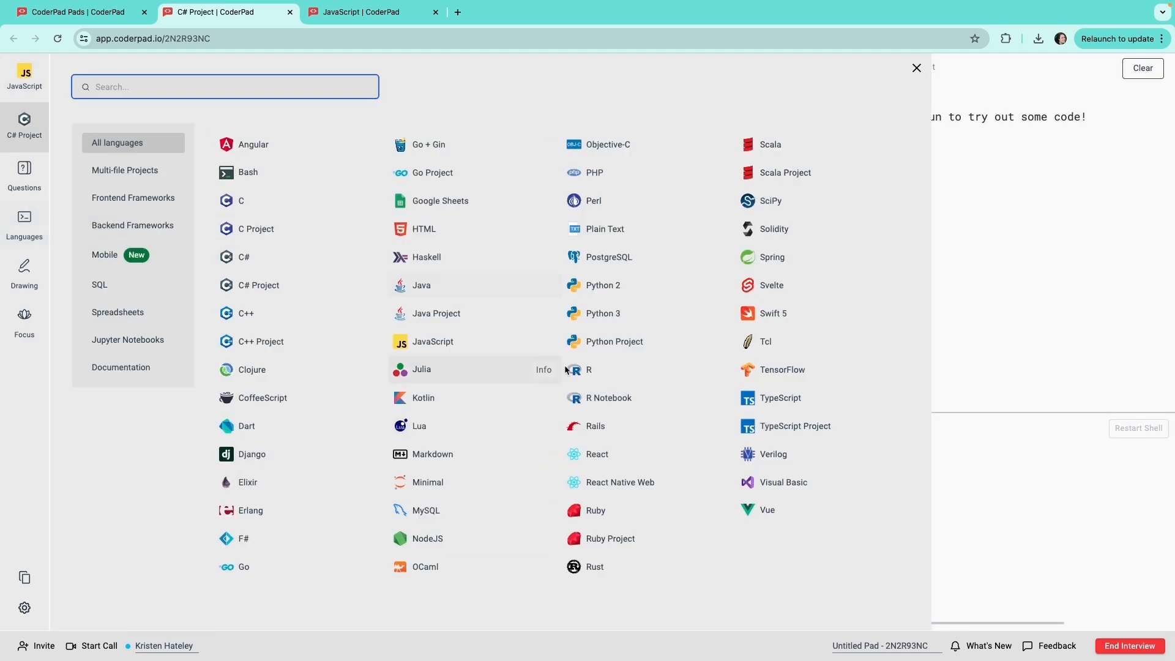
{"action": "left_click", "coordinate": [608, 398]}
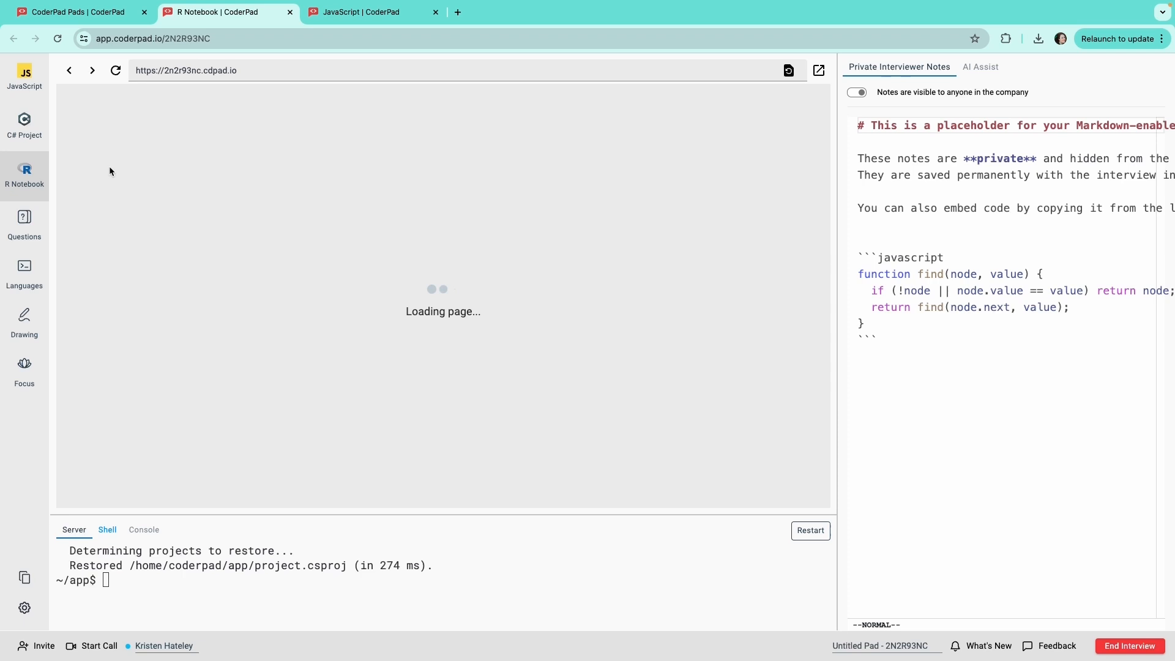
Delete the JavaScript tab and confirm, leaving C# Project and R Notebook
{"action": "right_click", "coordinate": [24, 173]}
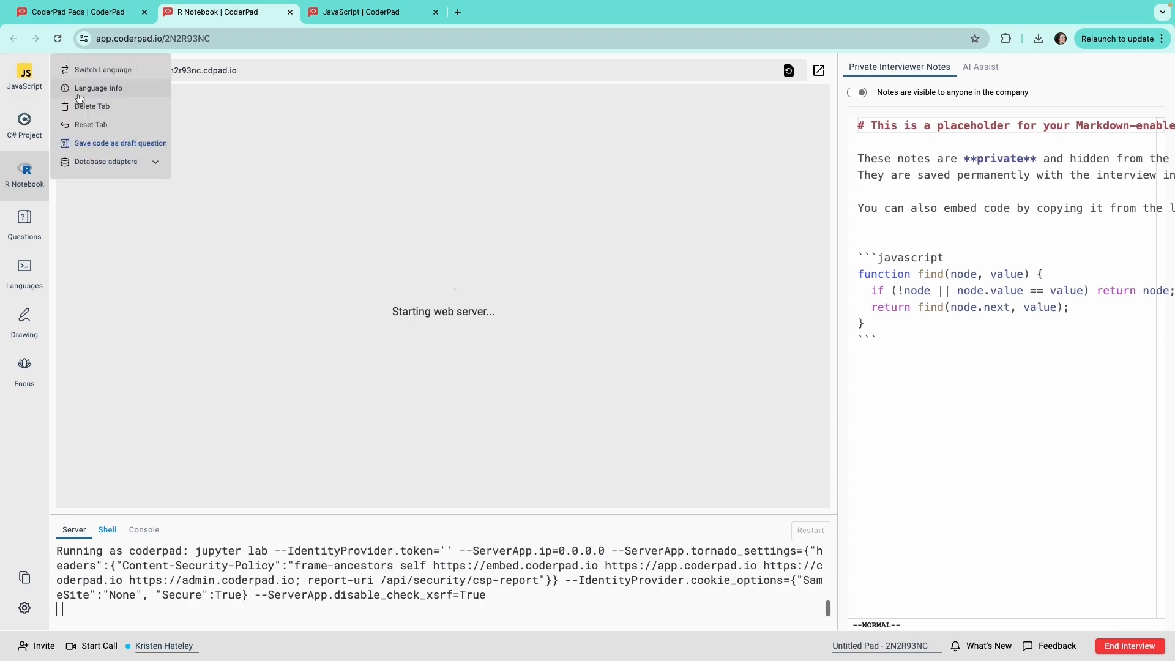
{"action": "left_click", "coordinate": [91, 105]}
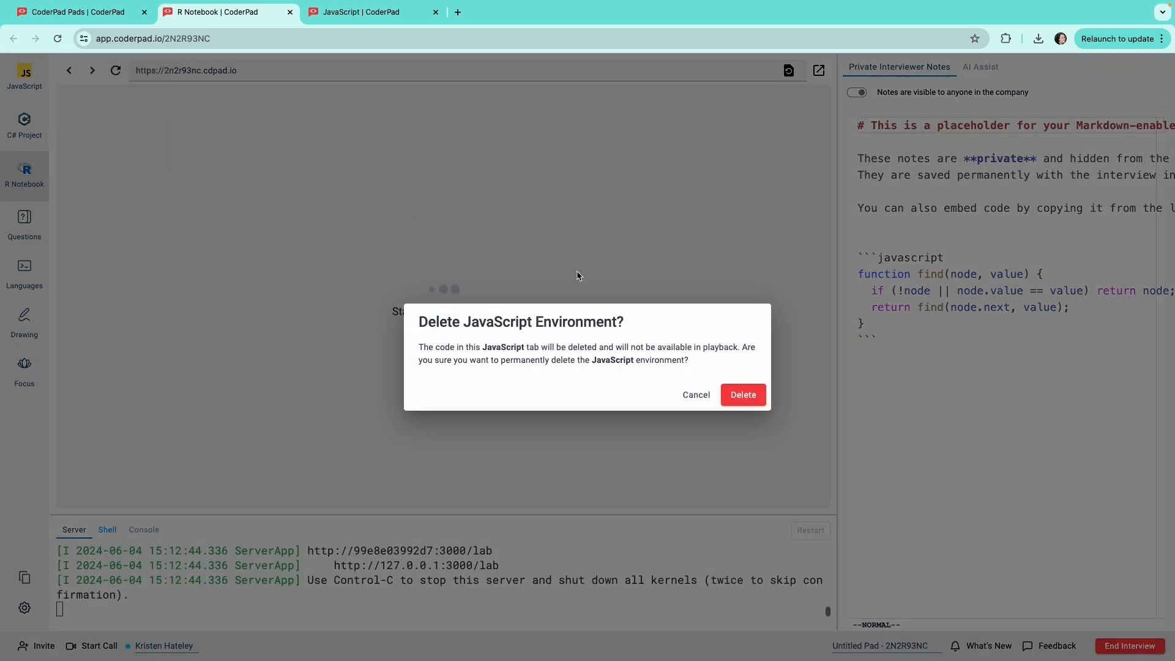
{"action": "left_click", "coordinate": [741, 394]}
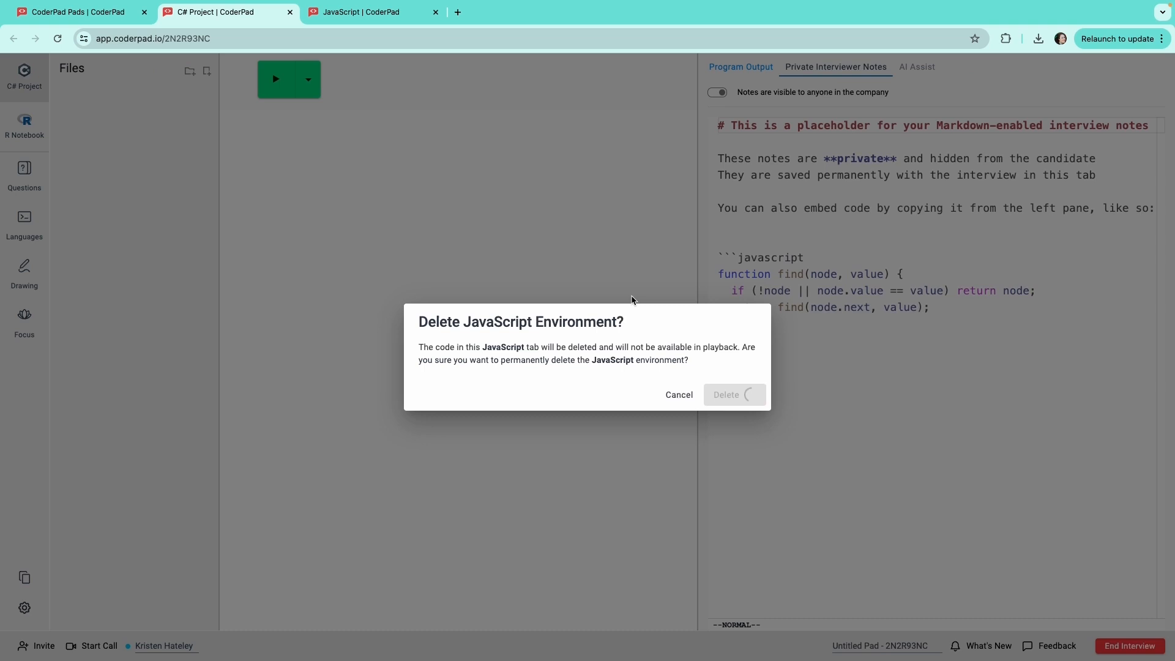
{"action": "left_click", "coordinate": [725, 394]}
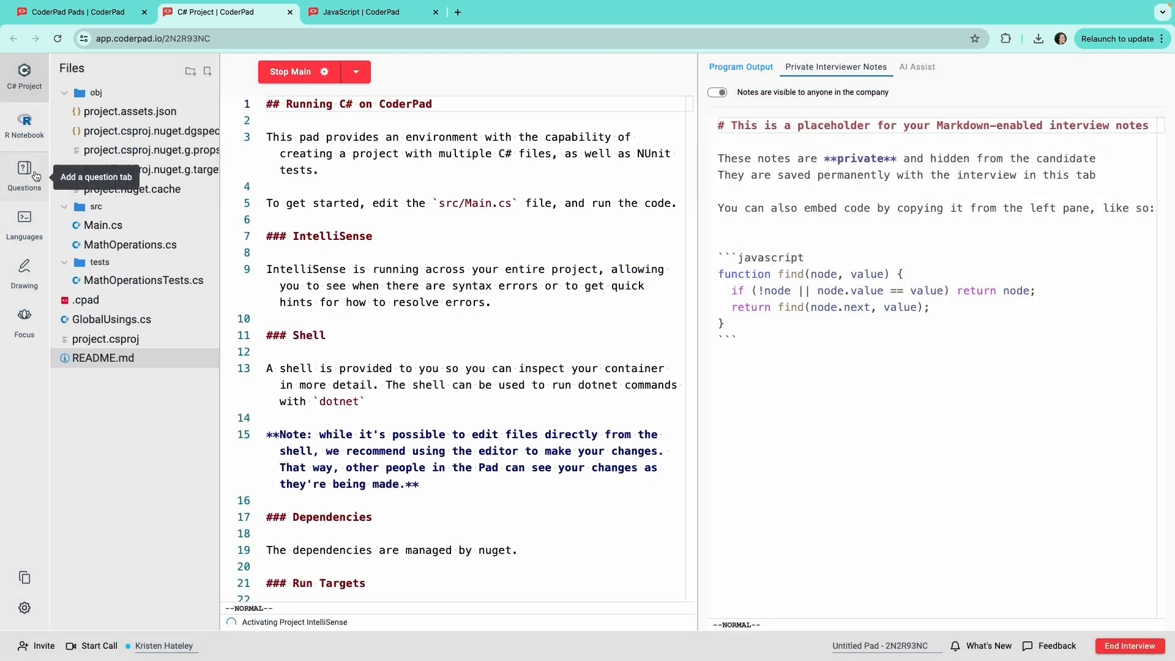
Add 'Can you beat me at poker?' from the question bank as a C question tab
{"action": "left_click", "coordinate": [24, 173]}
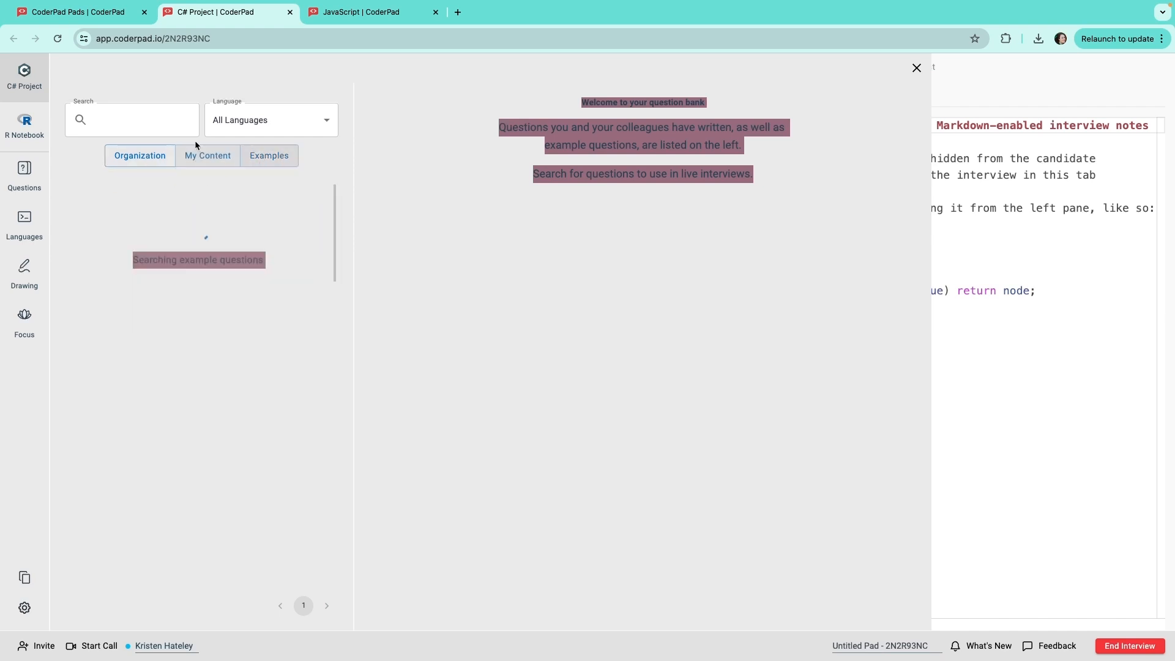
{"action": "type", "text": "dog"}
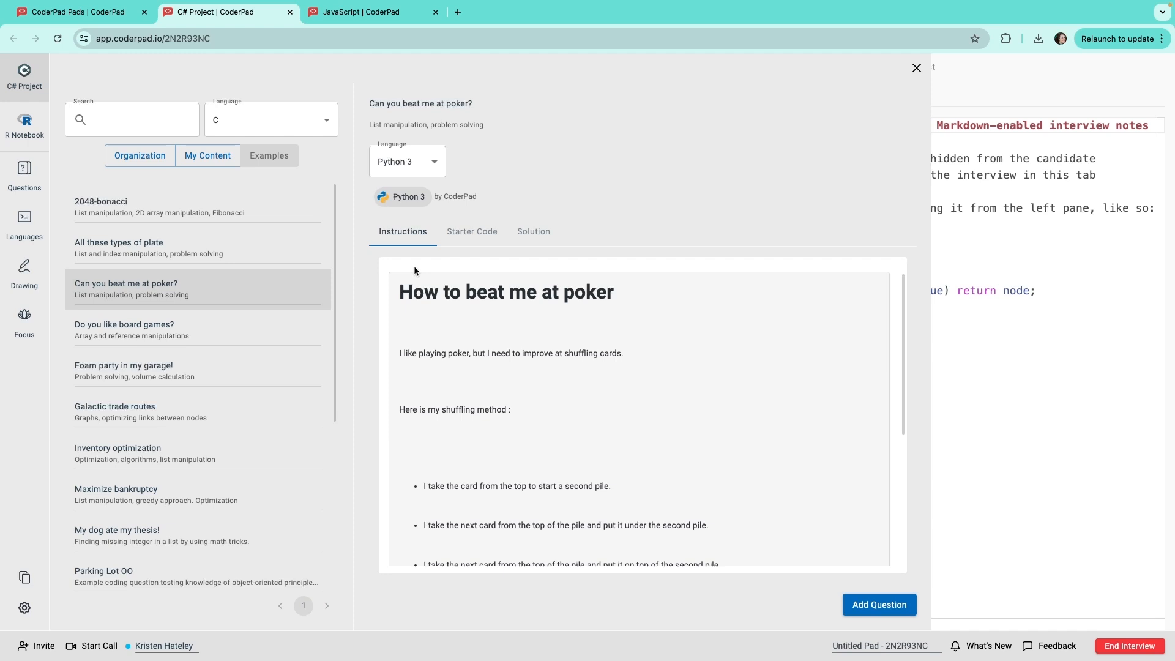
{"action": "left_click", "coordinate": [407, 161]}
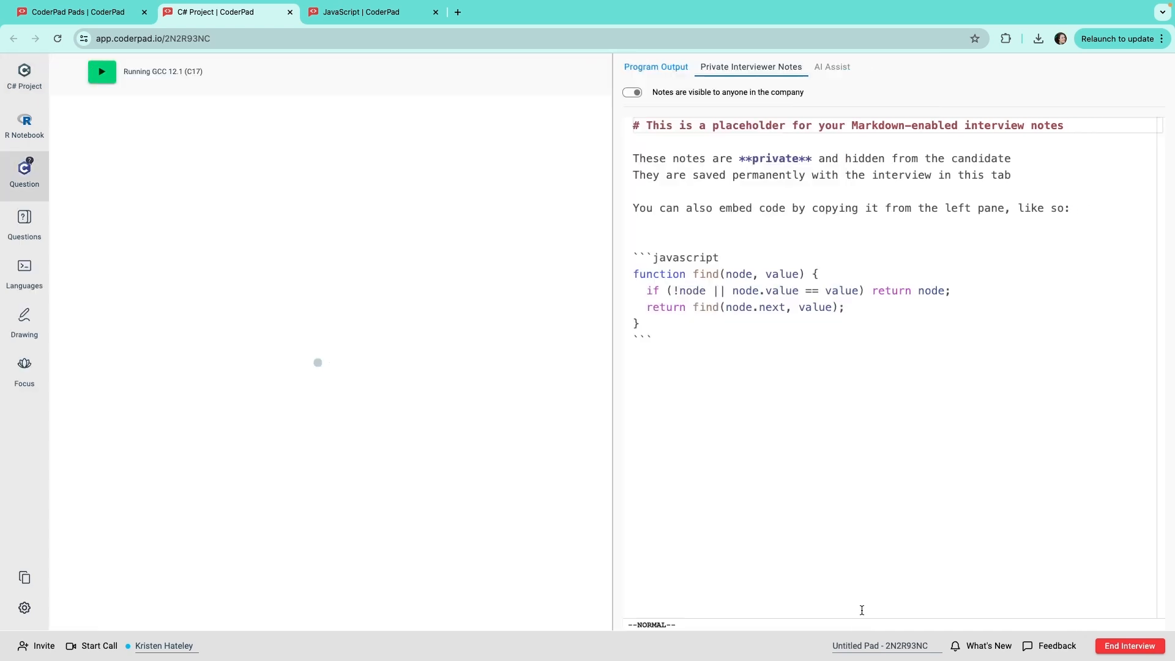
Open the poker question tab's menu and launch the drawing board
{"action": "left_click", "coordinate": [24, 174]}
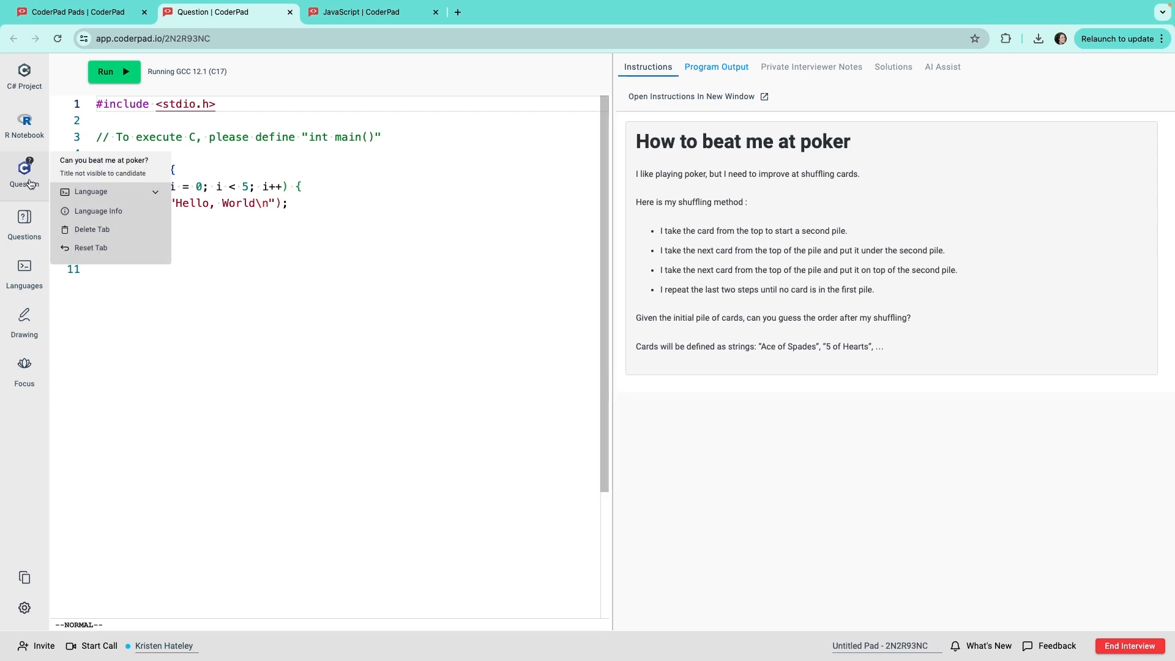
{"action": "left_click", "coordinate": [24, 318]}
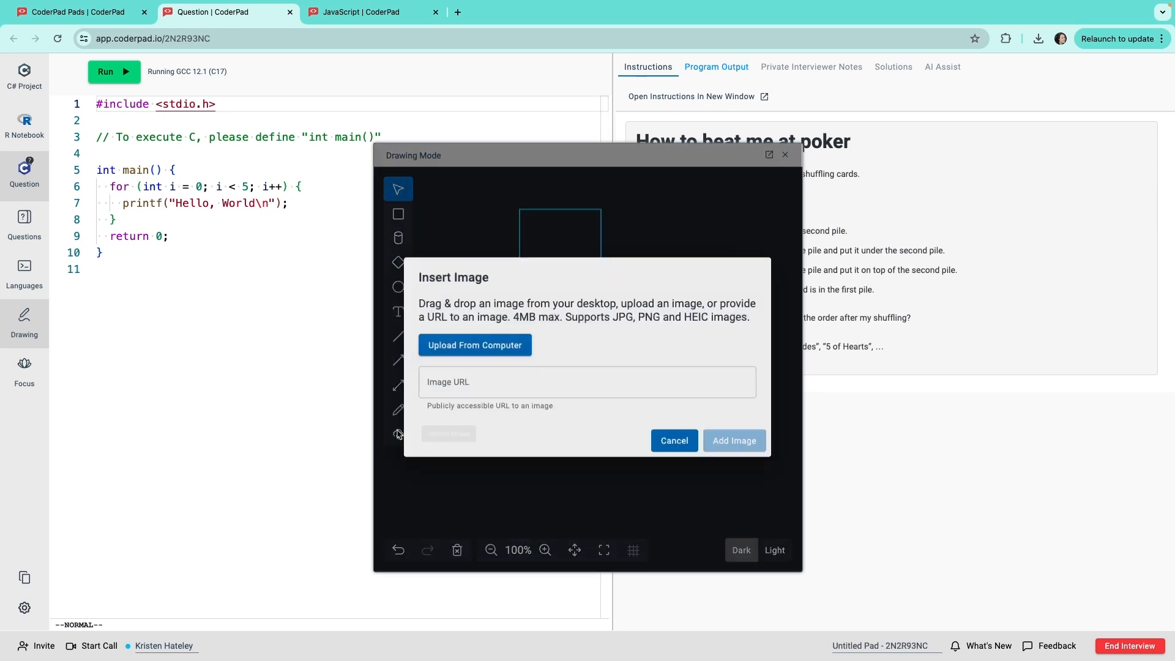
Upload the computer architecture diagram JPG from Downloads onto the drawing canvas
{"action": "left_click", "coordinate": [474, 344]}
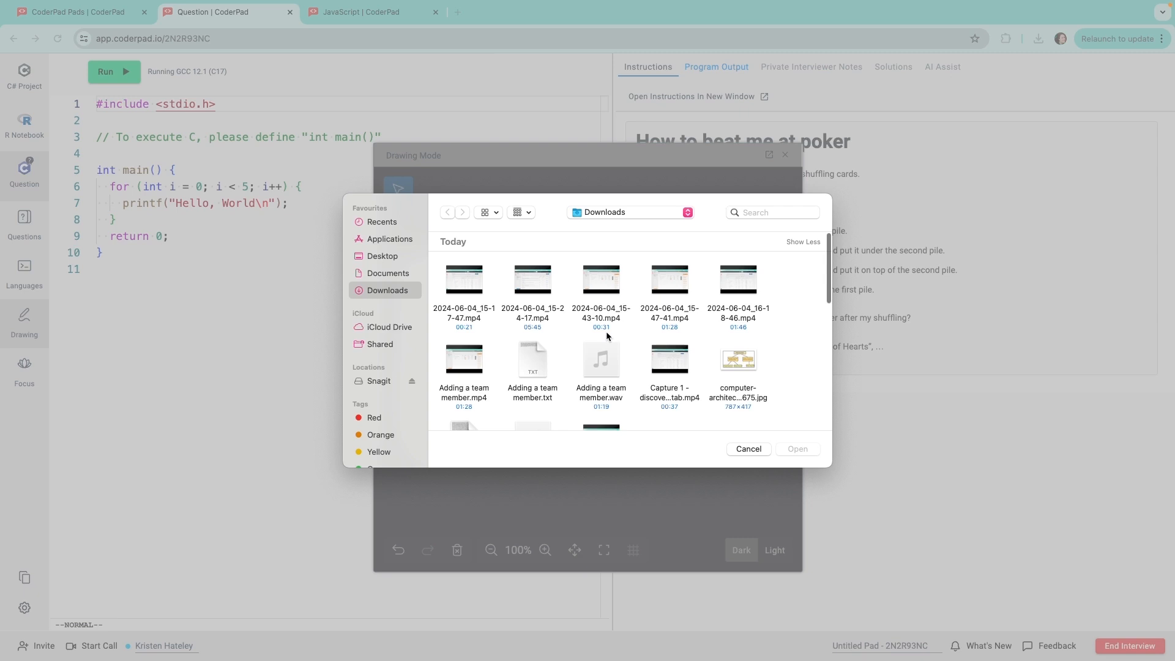
{"action": "left_click", "coordinate": [737, 360]}
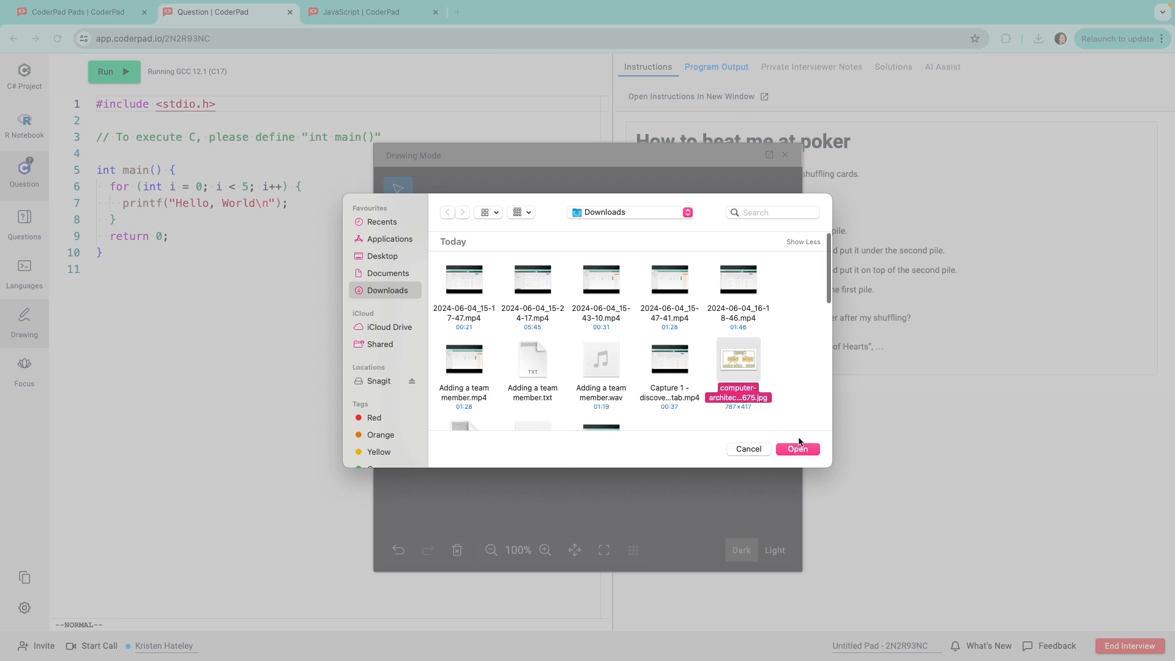
{"action": "left_click", "coordinate": [796, 448]}
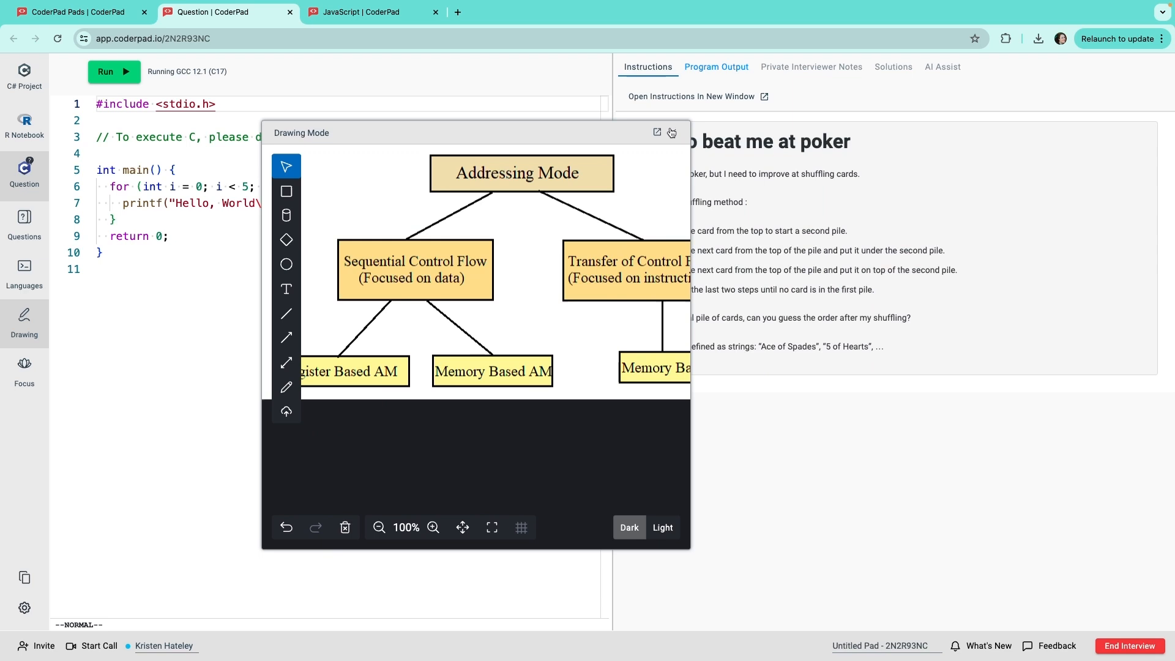
Close the drawing board, reopen it, and close it again
{"action": "left_click", "coordinate": [671, 133]}
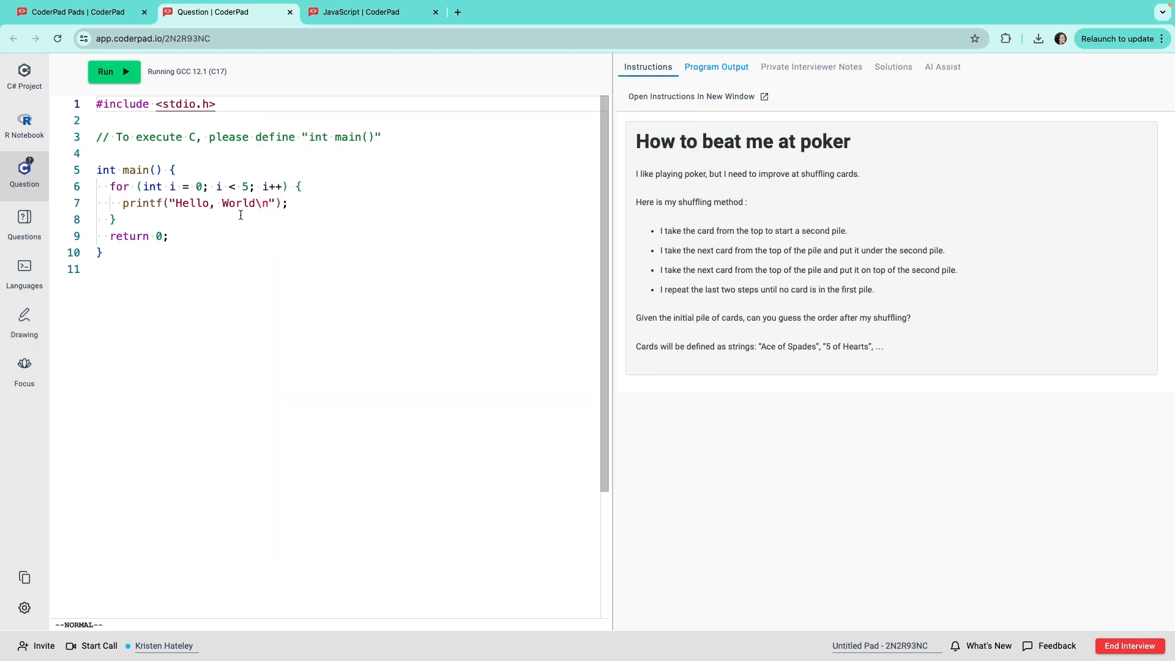
{"action": "left_click", "coordinate": [24, 320]}
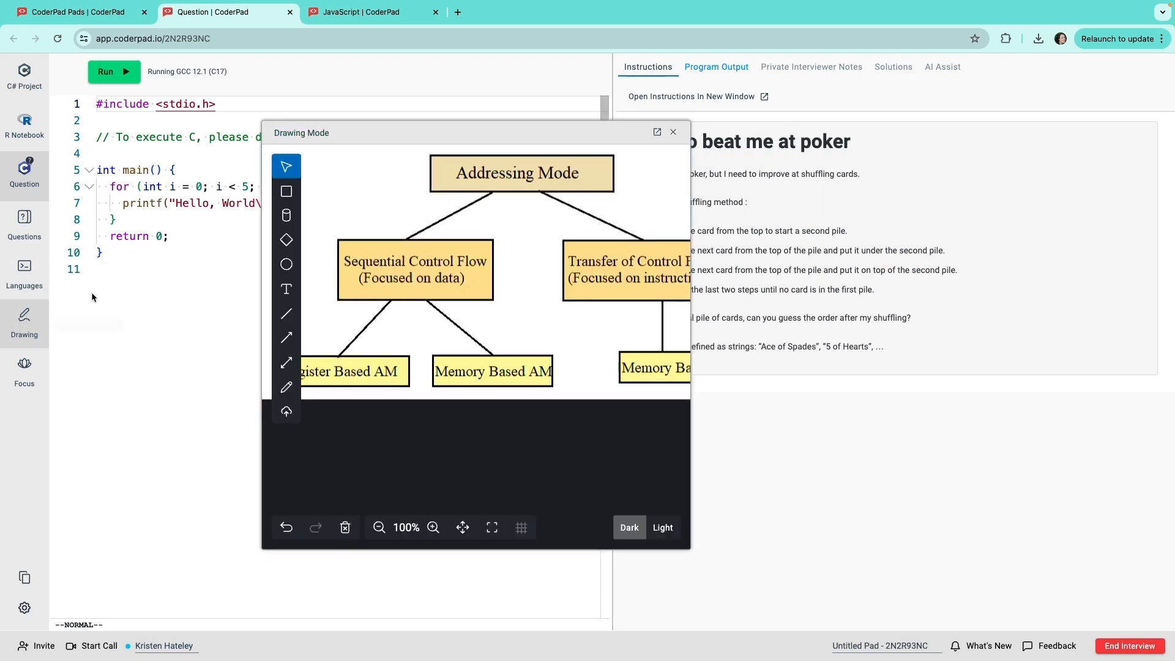
{"action": "left_click", "coordinate": [672, 133]}
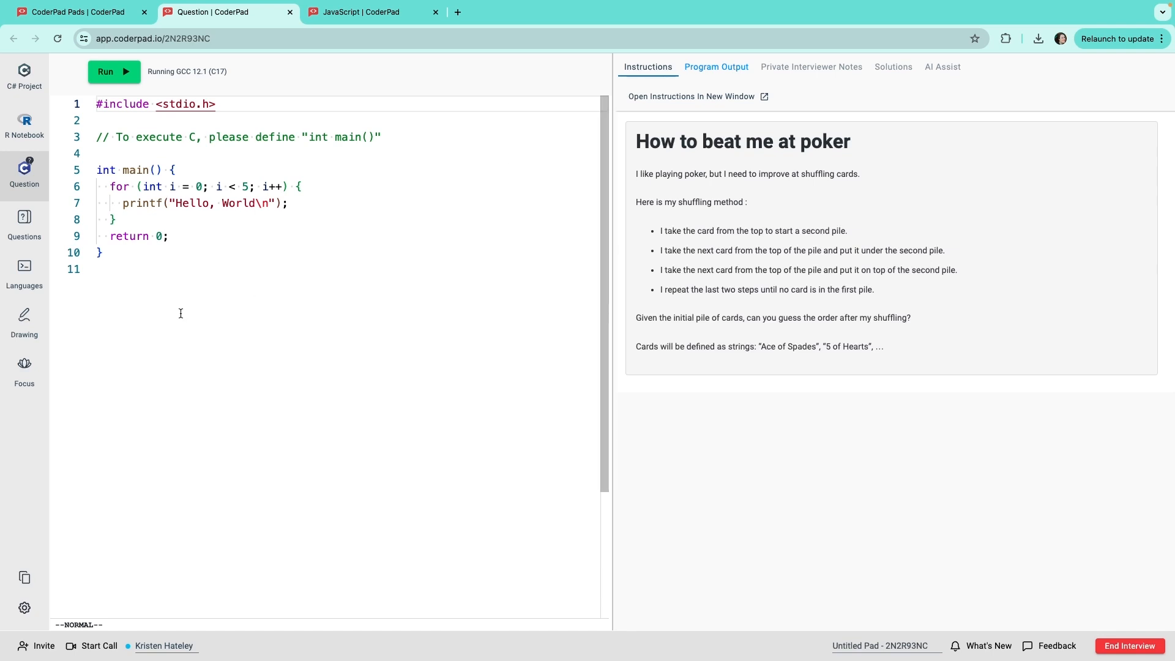
{"action": "mouse_move", "coordinate": [500, 417]}
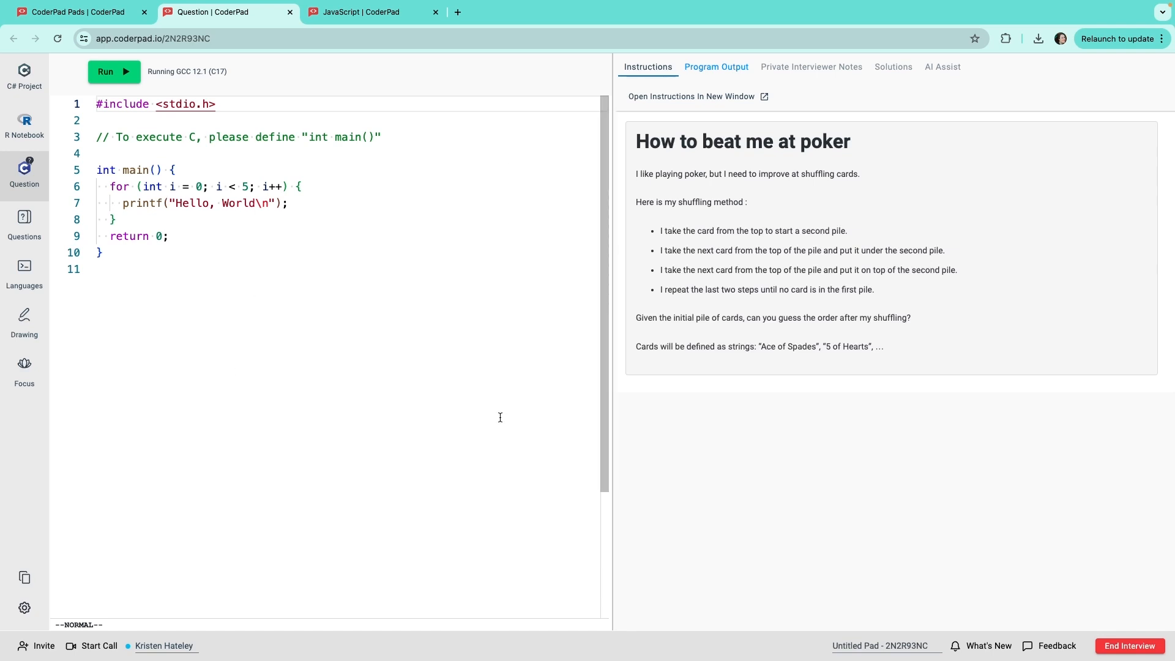
{"action": "mouse_move", "coordinate": [883, 645]}
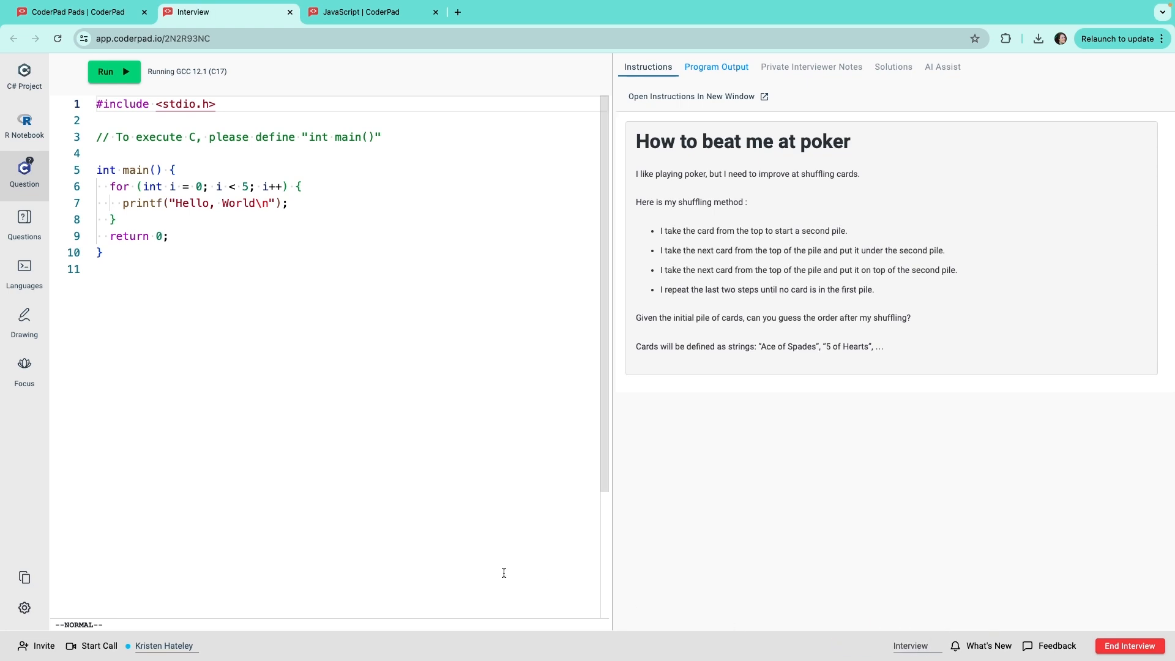
{"action": "mouse_move", "coordinate": [24, 577]}
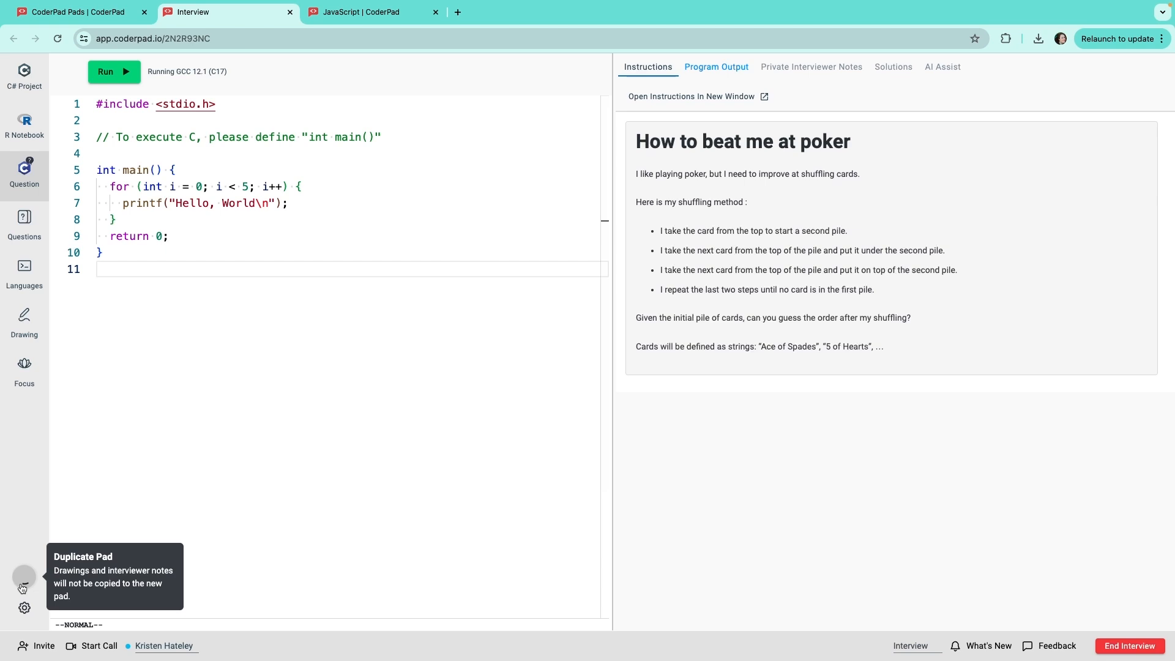
Duplicate the Interview pad into a new pad with its own link
{"action": "left_click", "coordinate": [24, 575]}
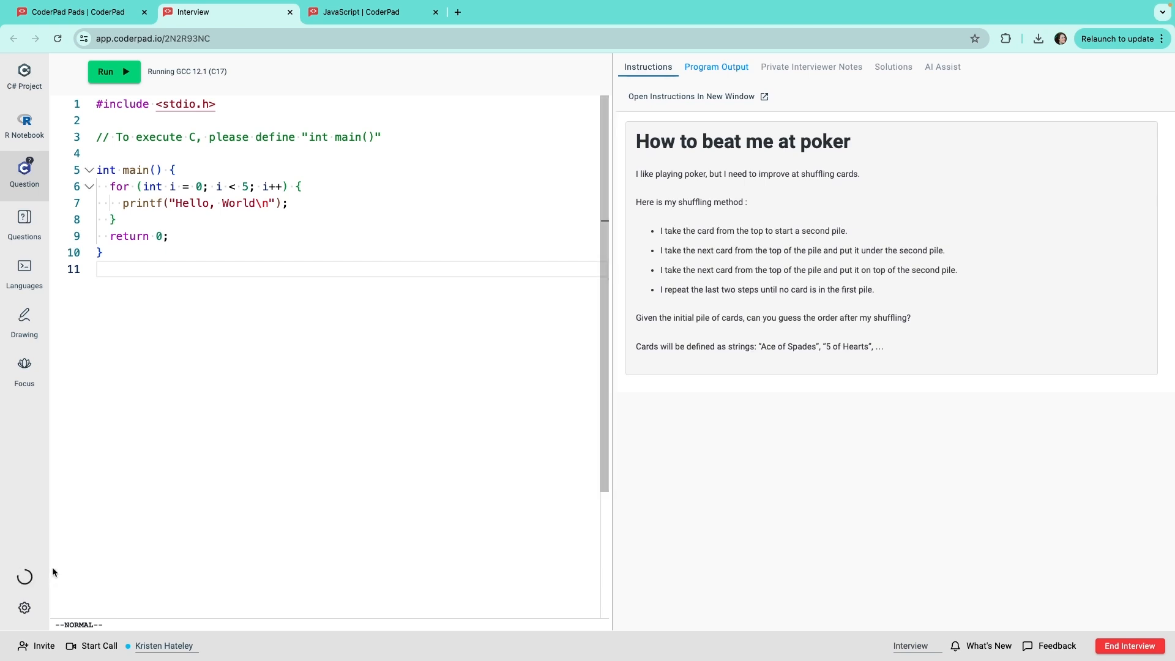
{"action": "mouse_move", "coordinate": [24, 575]}
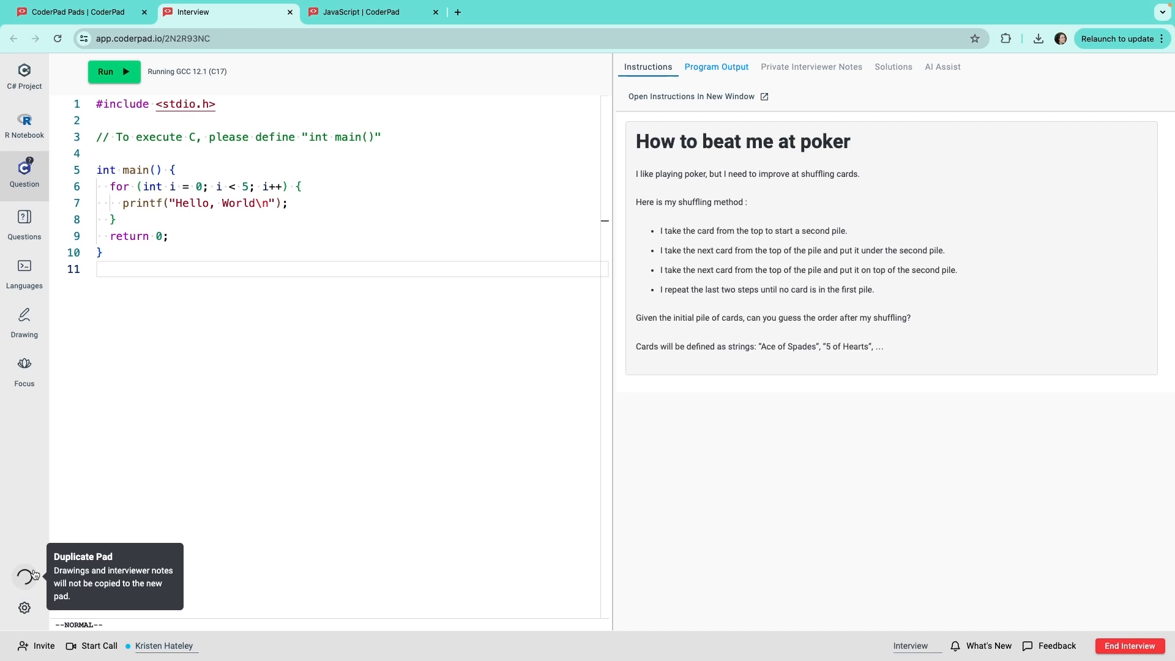
{"action": "left_click", "coordinate": [24, 575]}
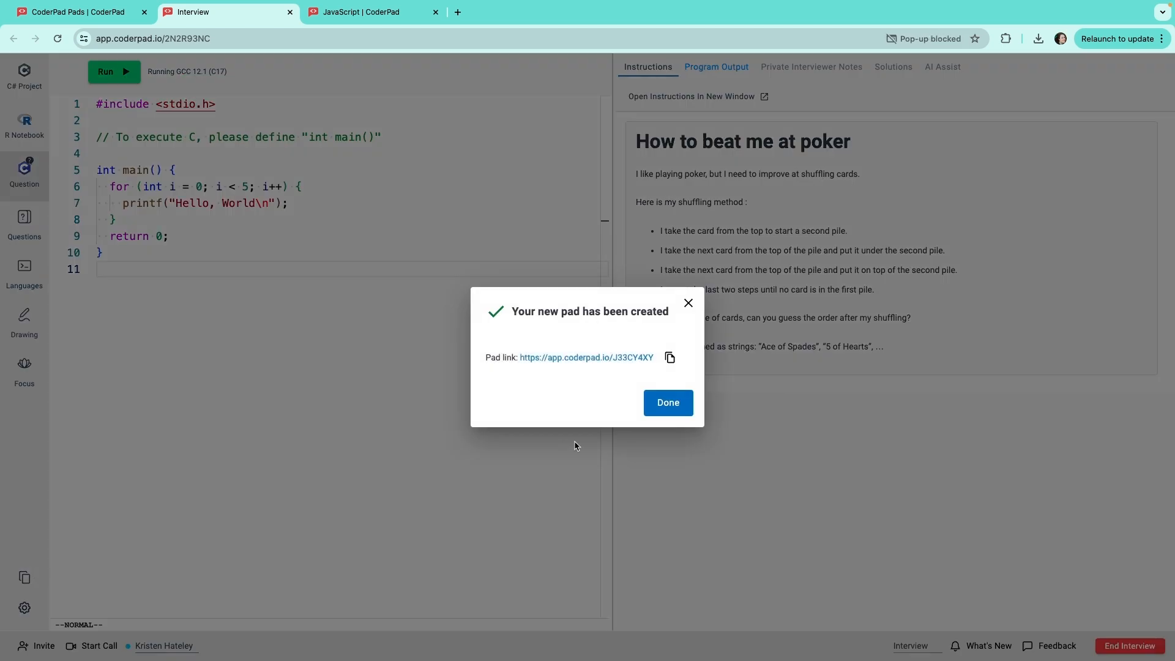
{"action": "mouse_move", "coordinate": [667, 403]}
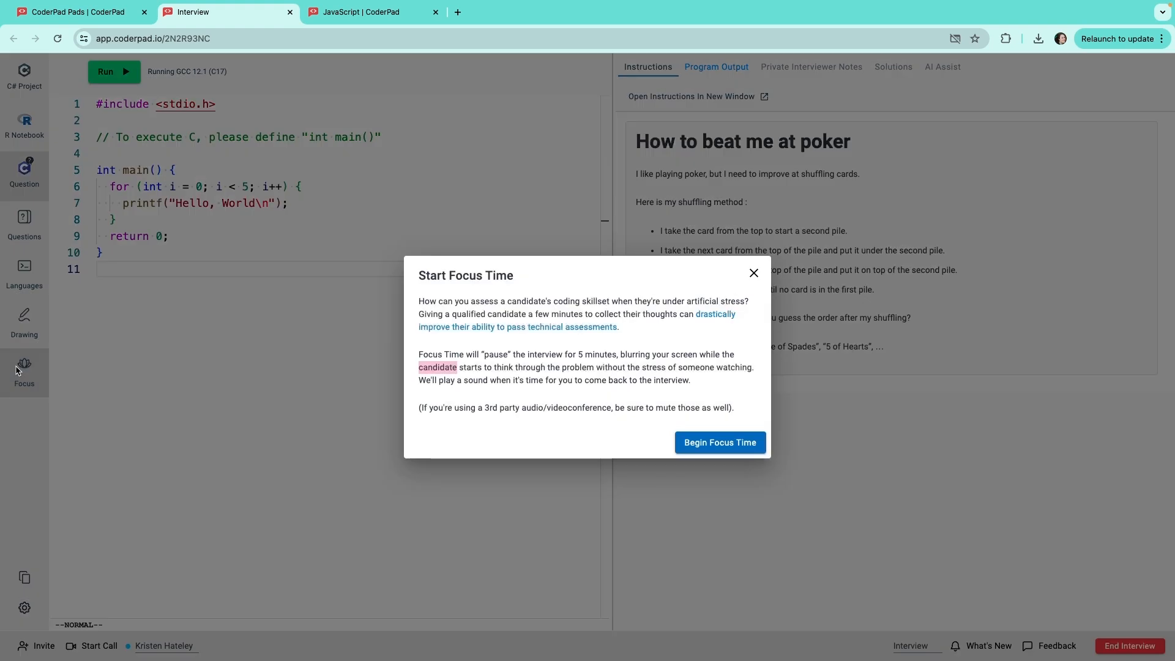
{"action": "mouse_move", "coordinate": [643, 440]}
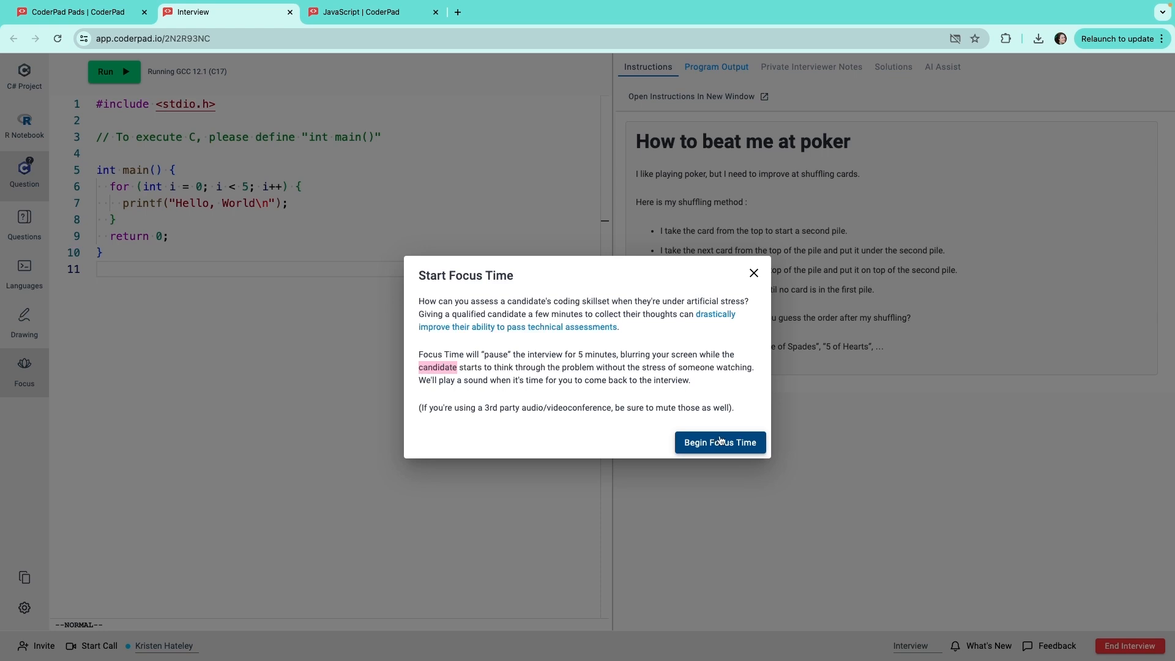
Begin the five-minute Focus Time, then end it early
{"action": "left_click", "coordinate": [718, 441]}
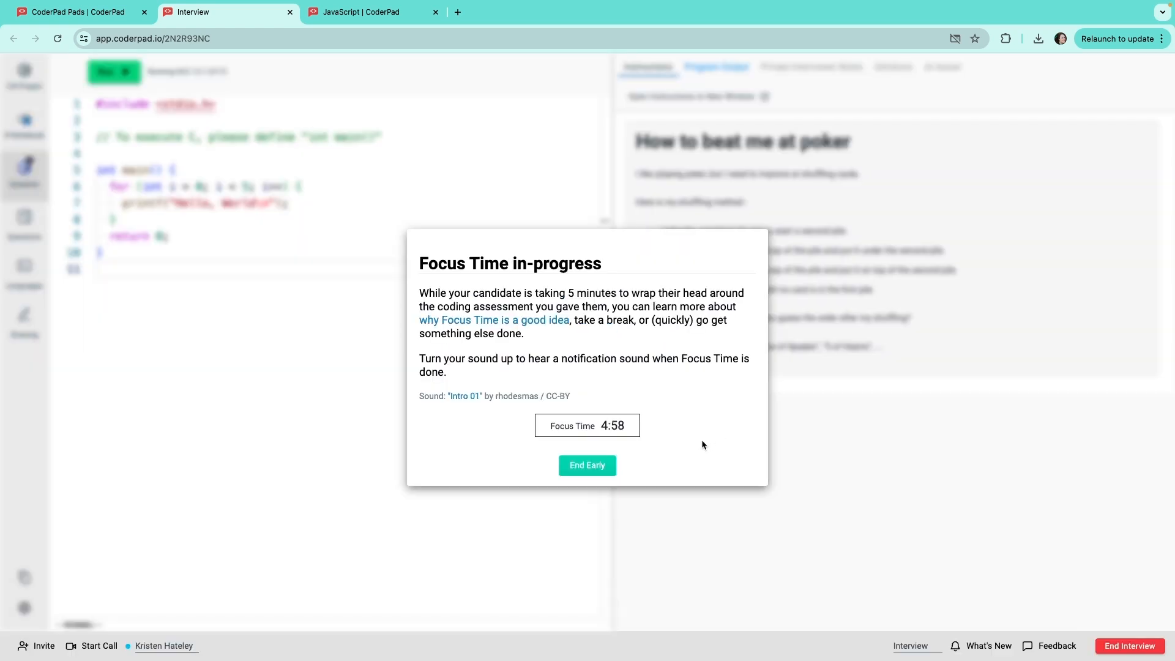
{"action": "left_click", "coordinate": [587, 465]}
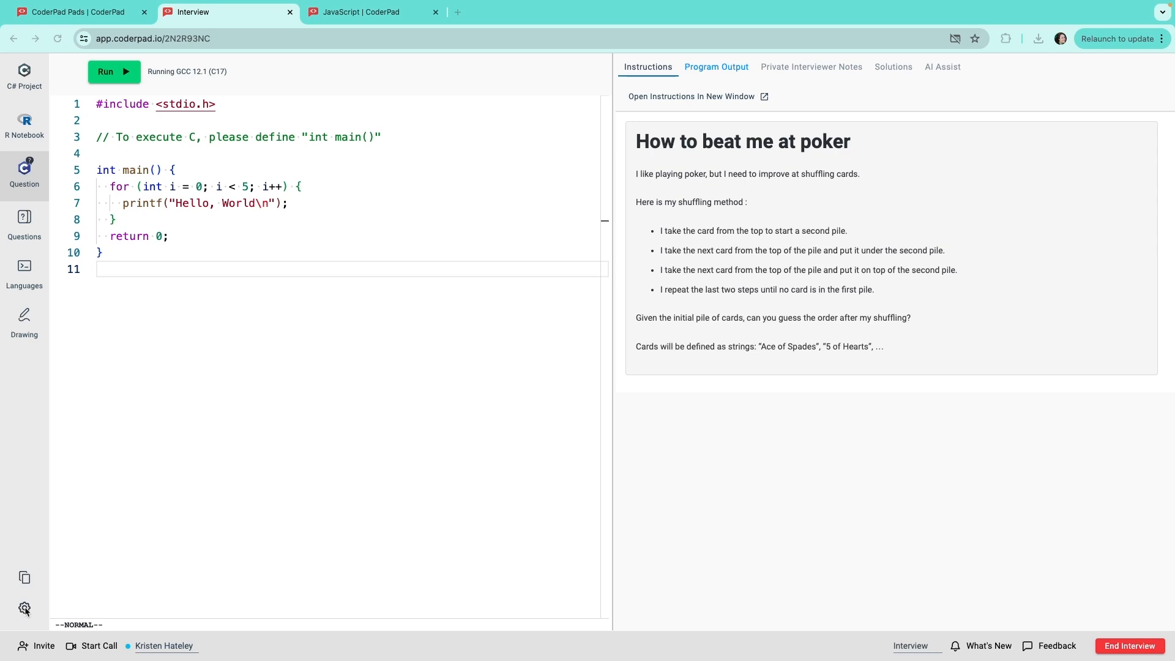
Review editor settings and the CoderPad shortcut list, then close settings
{"action": "left_click", "coordinate": [24, 608]}
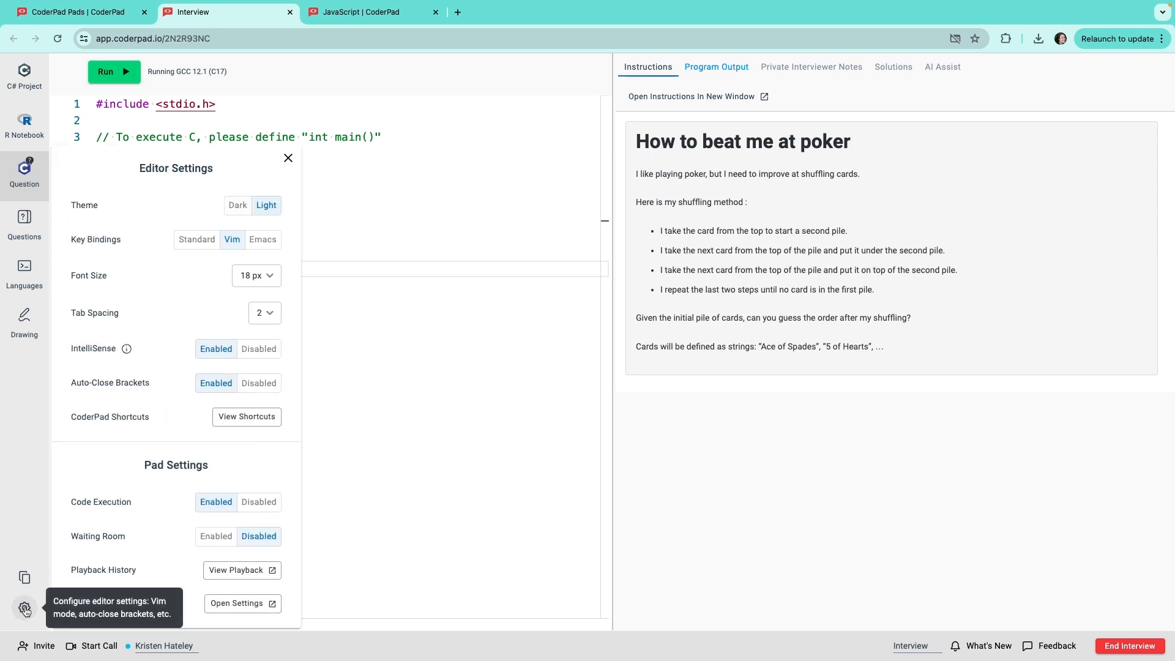
{"action": "mouse_move", "coordinate": [224, 250]}
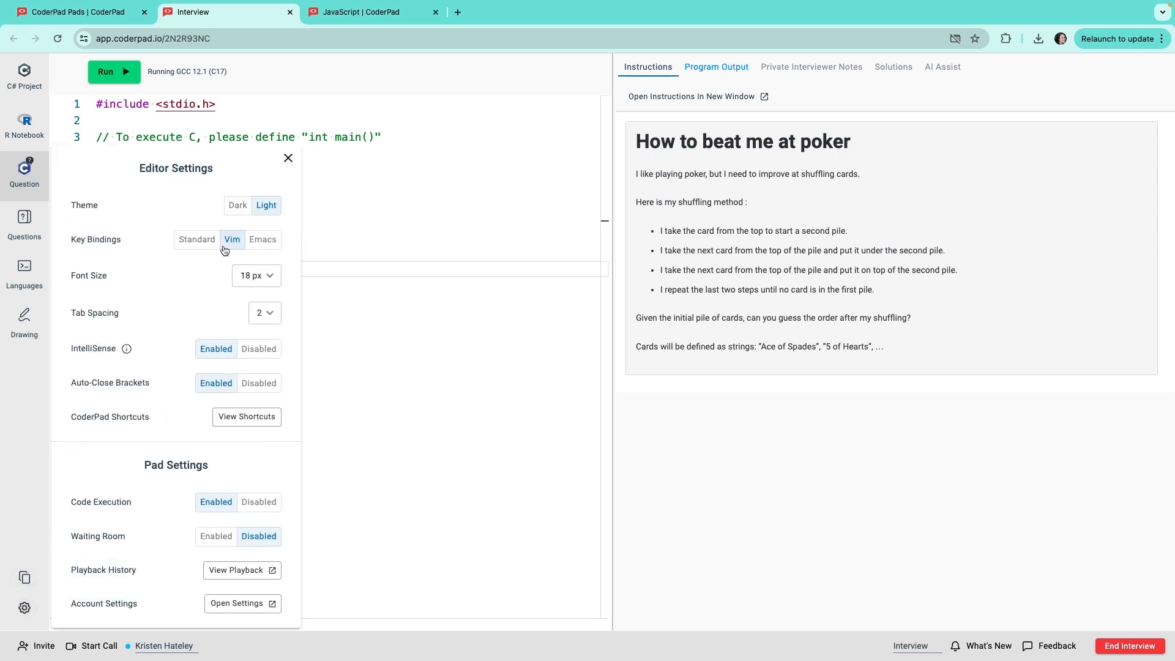
{"action": "mouse_move", "coordinate": [254, 218]}
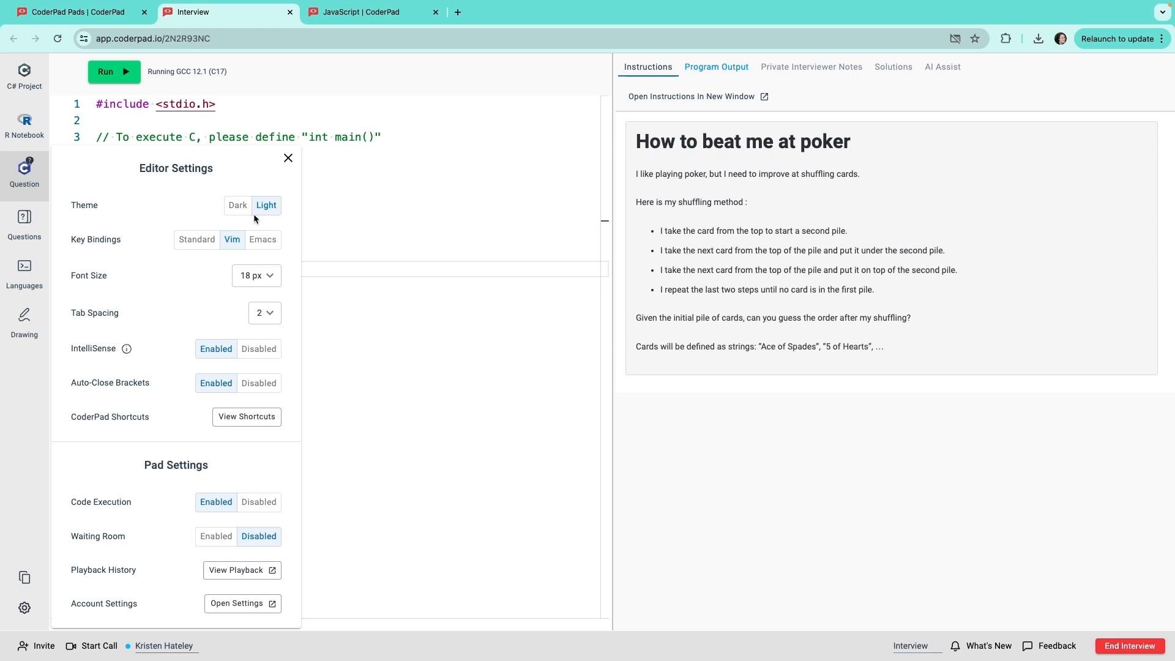
{"action": "mouse_move", "coordinate": [262, 218]}
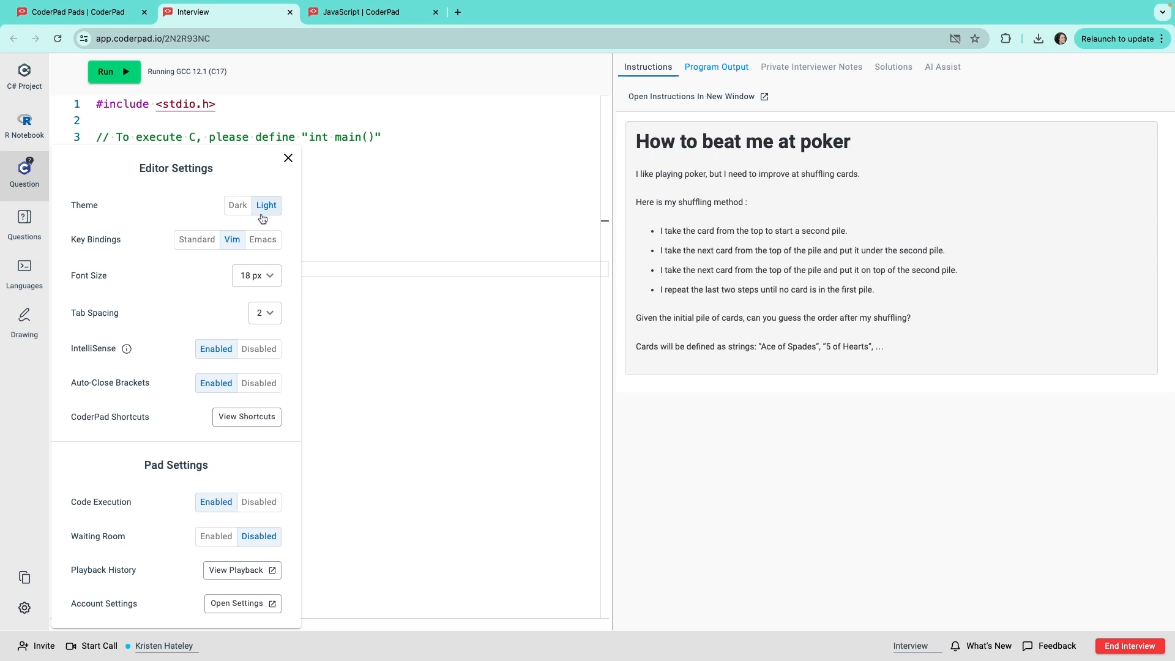
{"action": "mouse_move", "coordinate": [256, 244]}
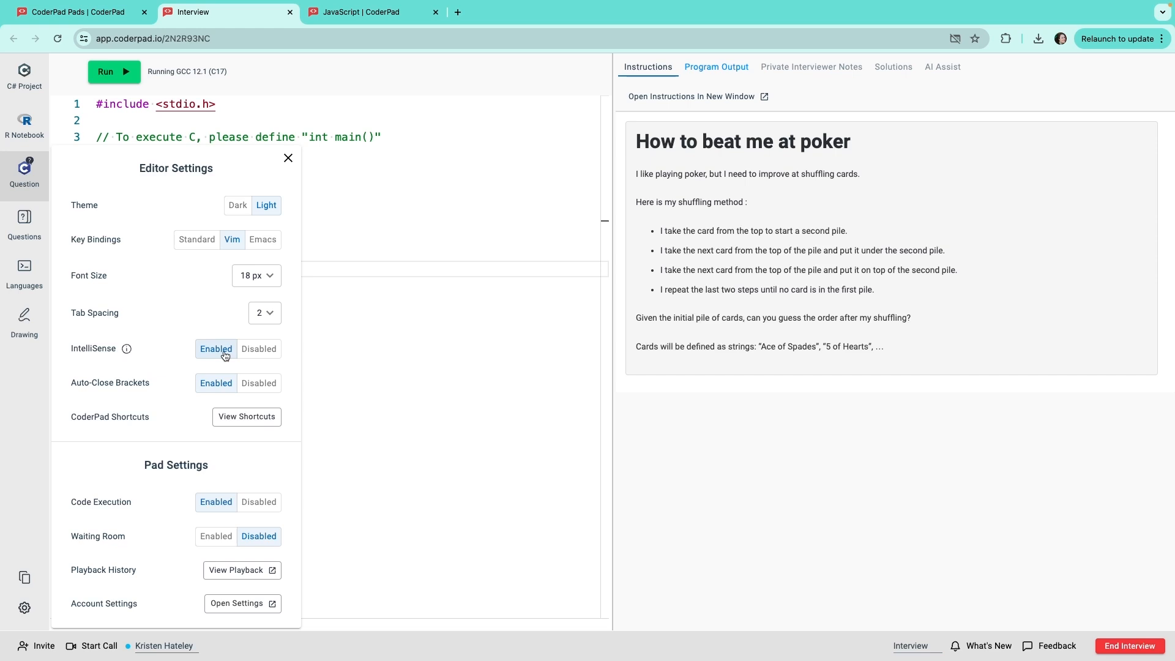
{"action": "mouse_move", "coordinate": [259, 350]}
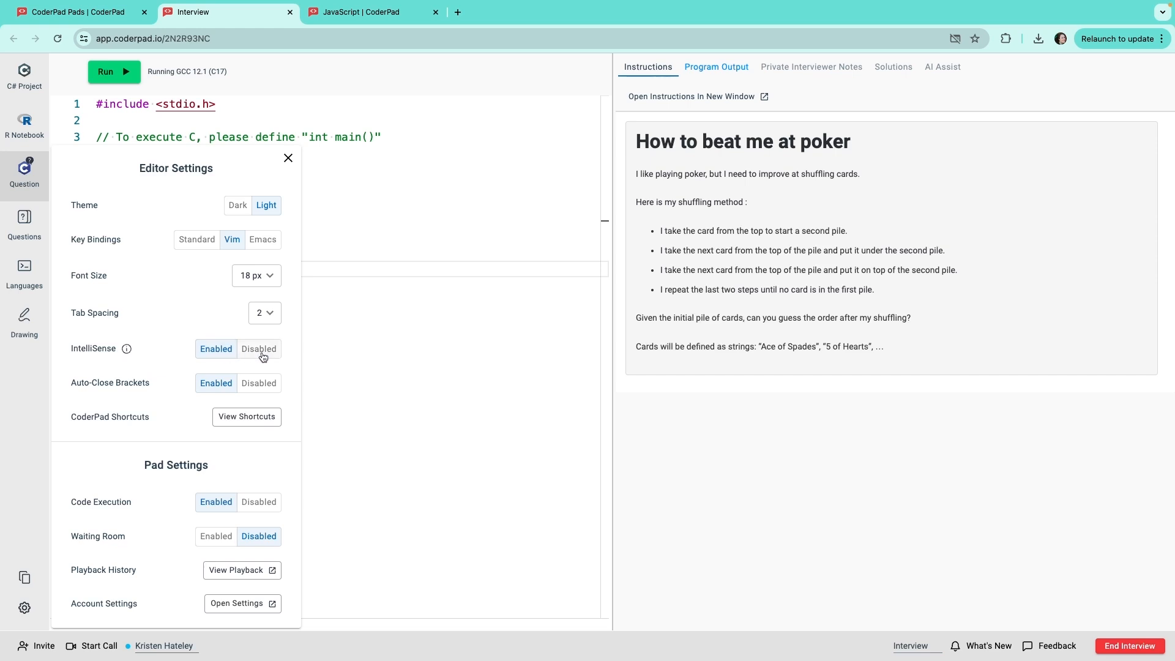
{"action": "mouse_move", "coordinate": [247, 417]}
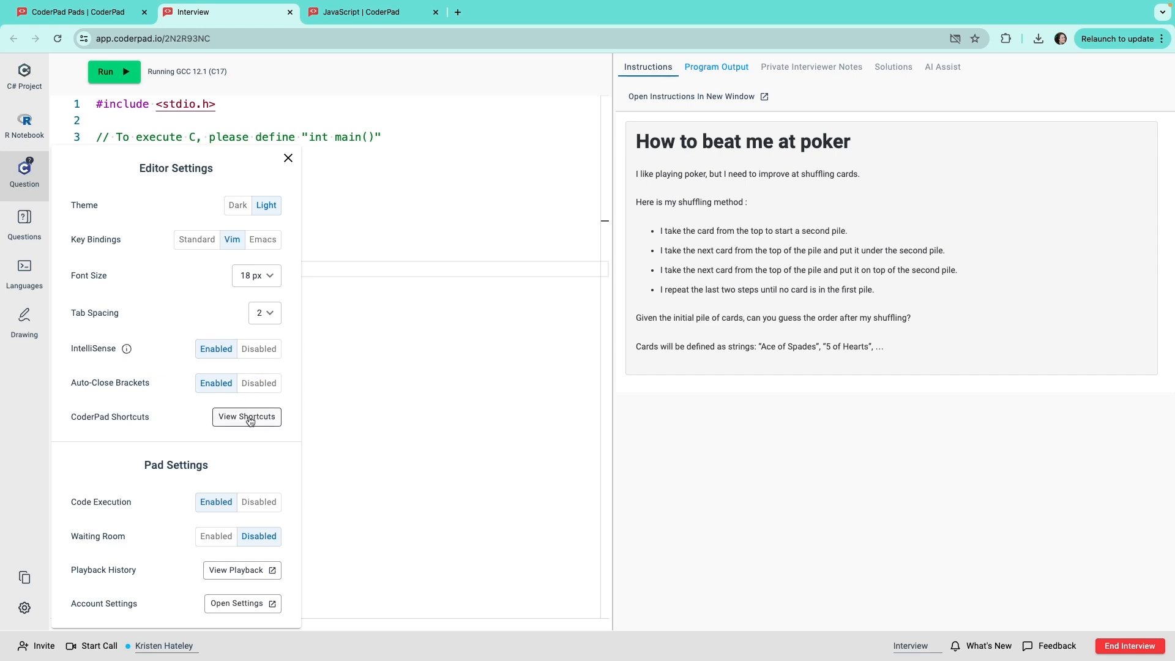
{"action": "left_click", "coordinate": [246, 416]}
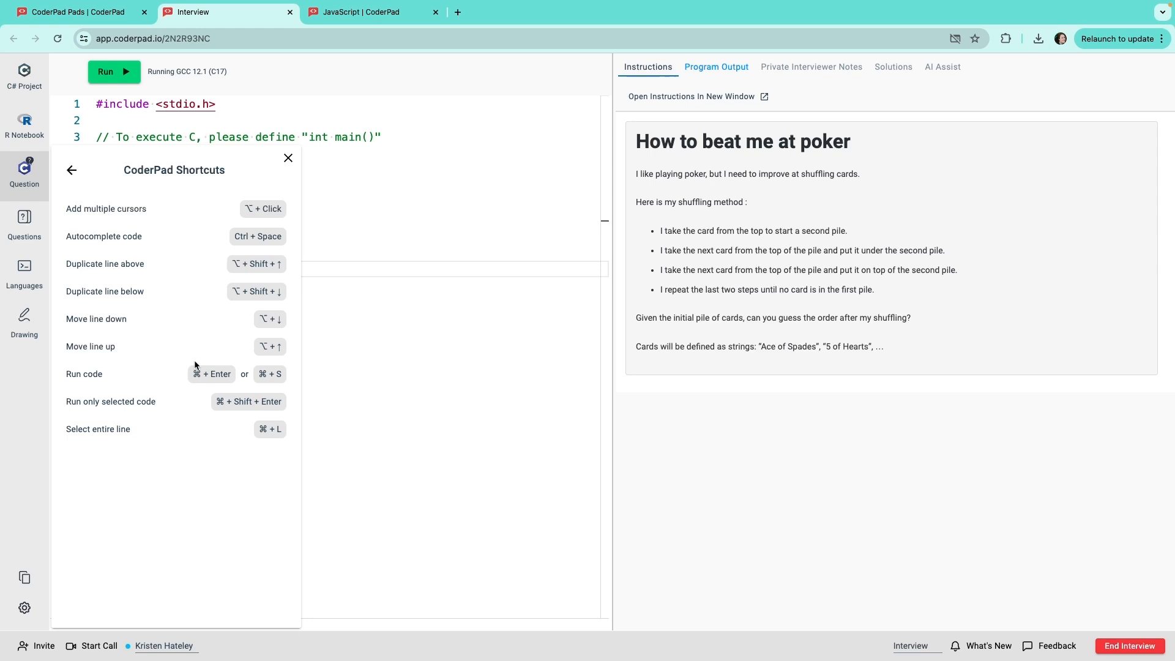
{"action": "mouse_move", "coordinate": [71, 171]}
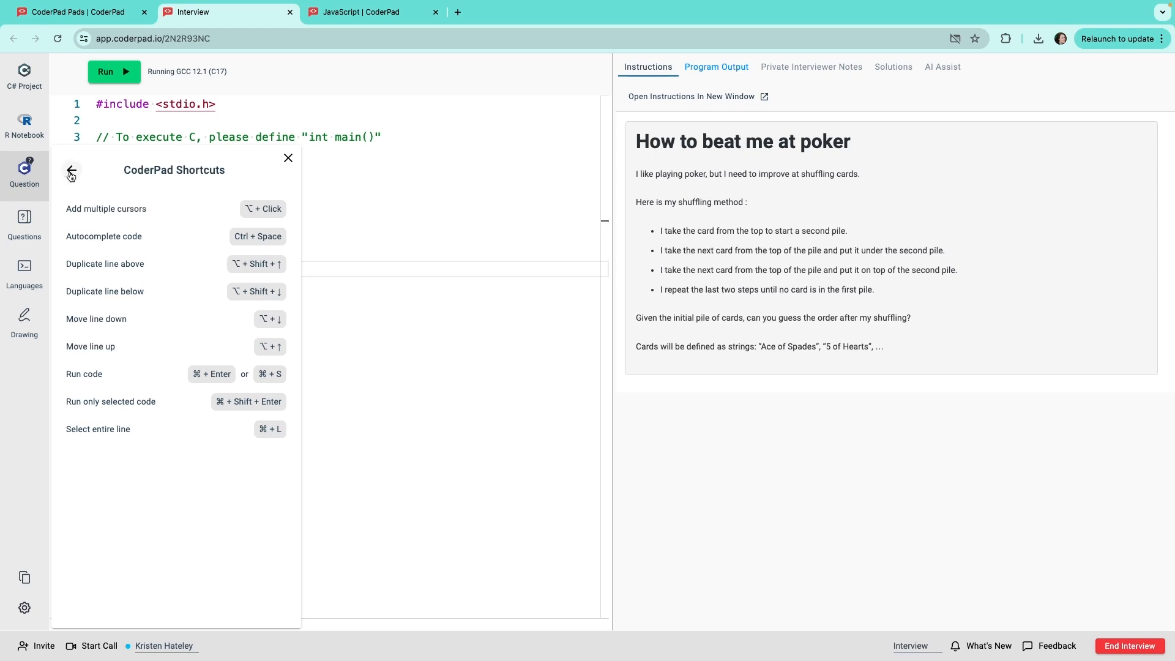
{"action": "left_click", "coordinate": [71, 171]}
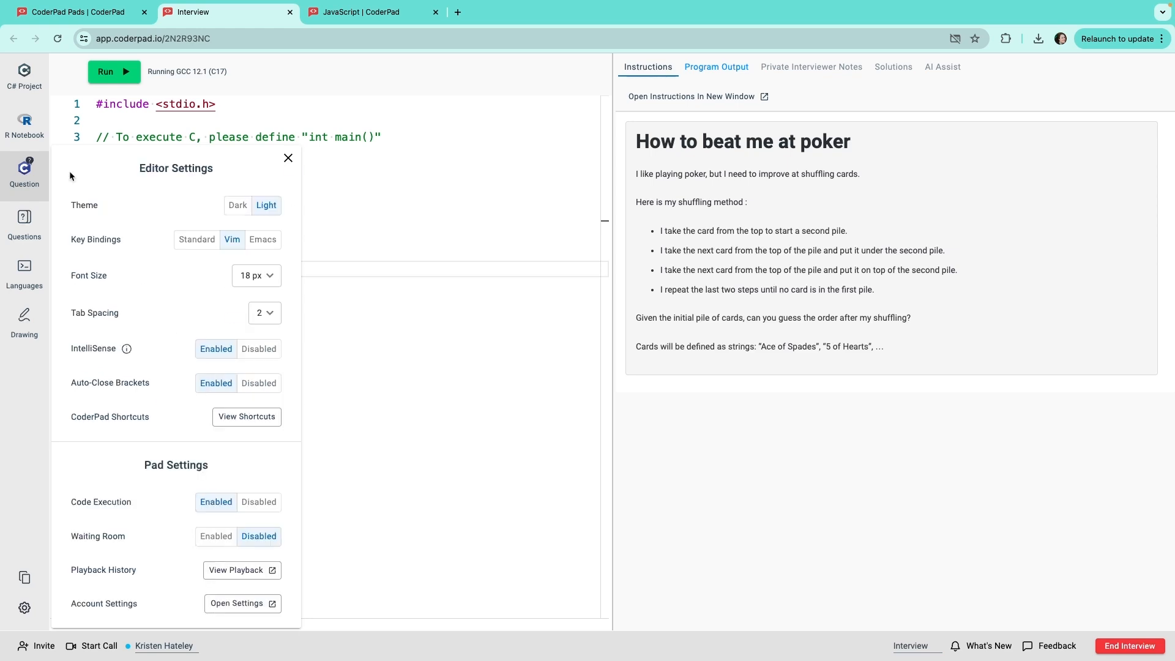
{"action": "mouse_move", "coordinate": [276, 453]}
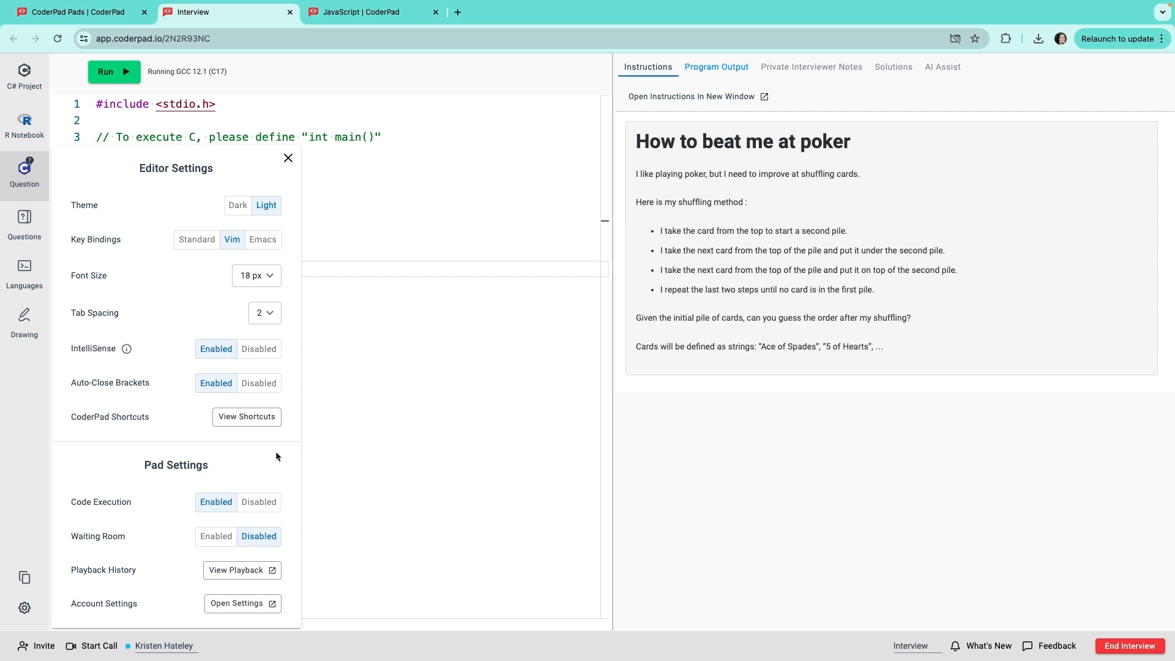
{"action": "mouse_move", "coordinate": [271, 478]}
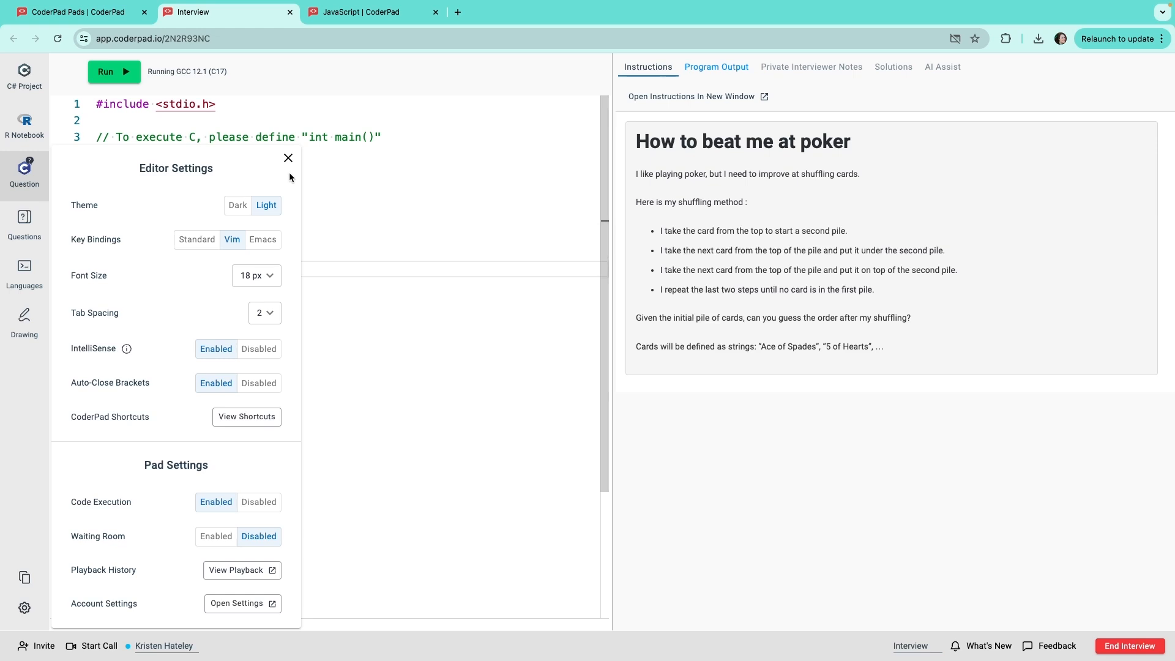
{"action": "left_click", "coordinate": [288, 157]}
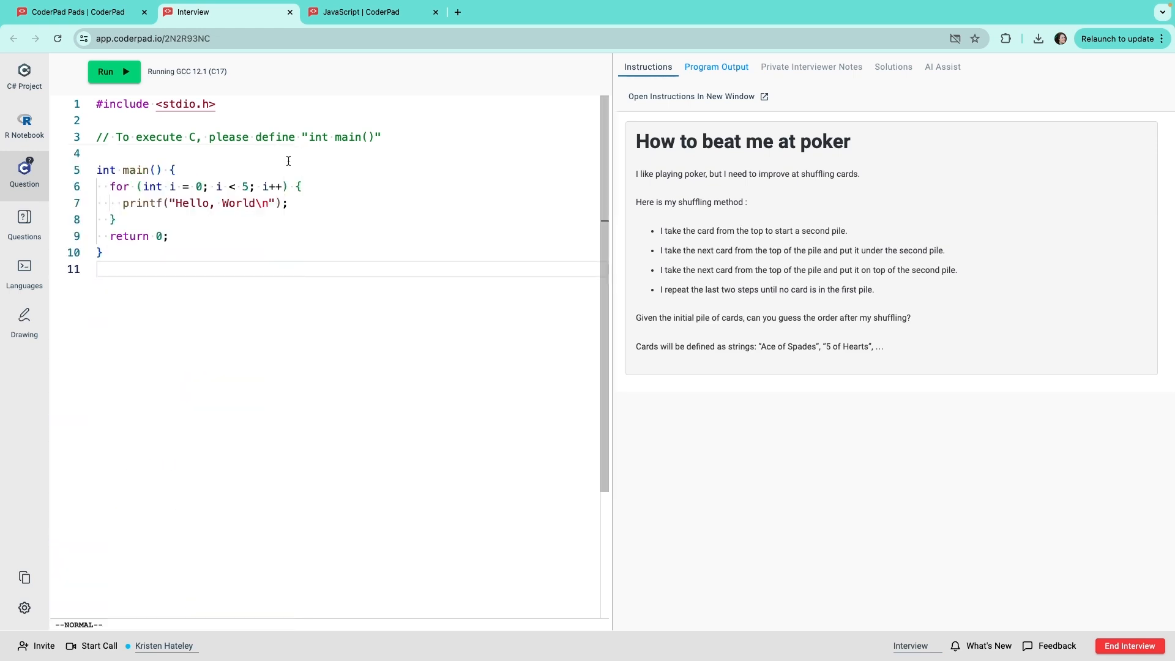
{"action": "mouse_move", "coordinate": [298, 190]}
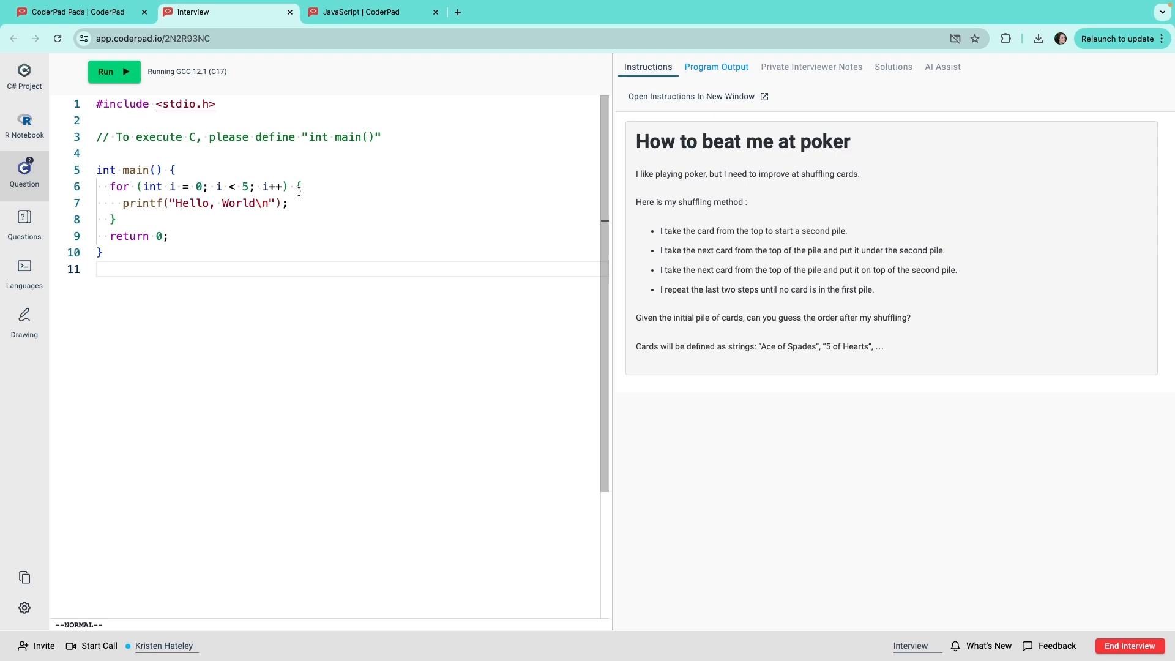
{"action": "mouse_move", "coordinate": [365, 204]}
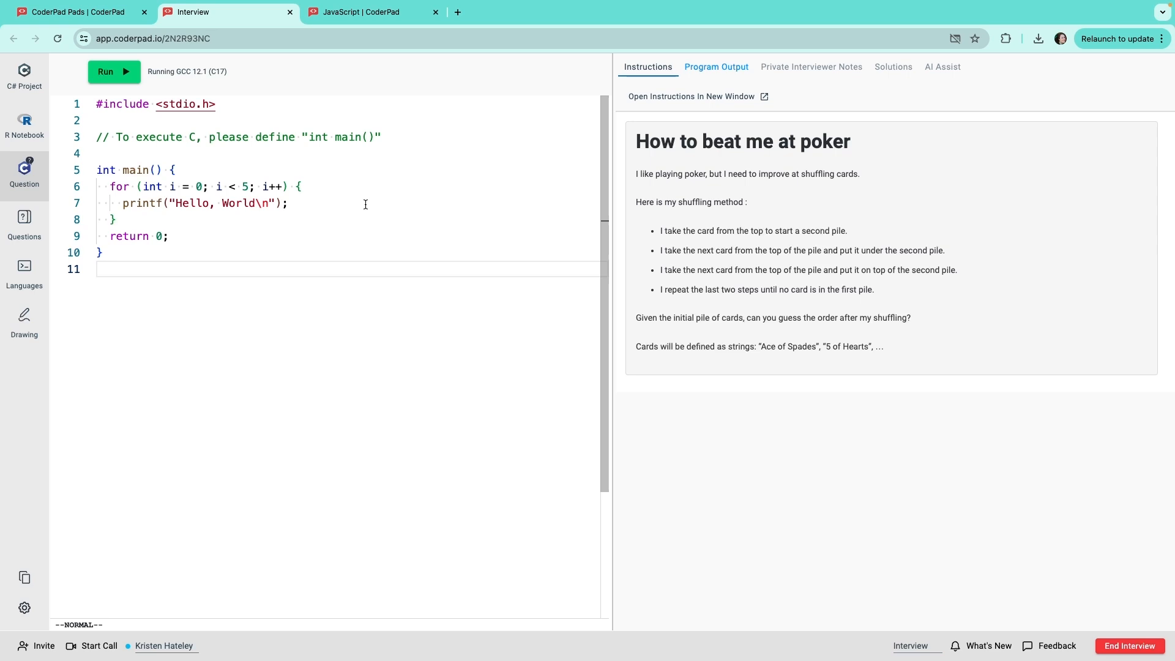
{"action": "mouse_move", "coordinate": [613, 144]}
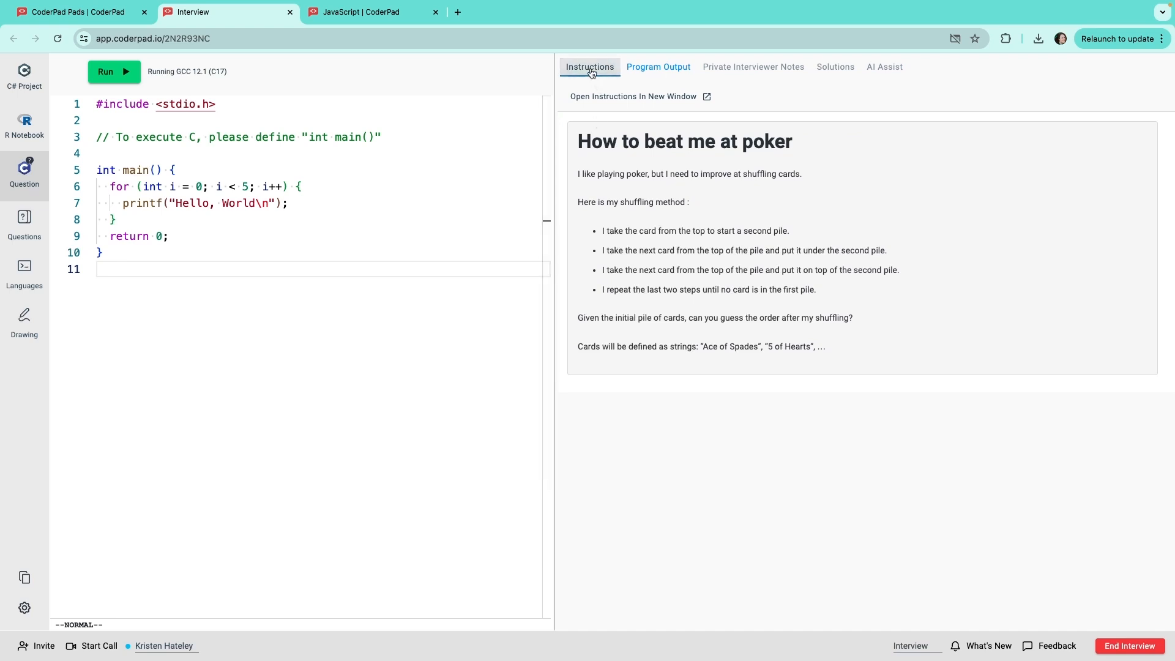
Show the poker question's Program Output panel beside the C code
{"action": "left_click", "coordinate": [657, 67]}
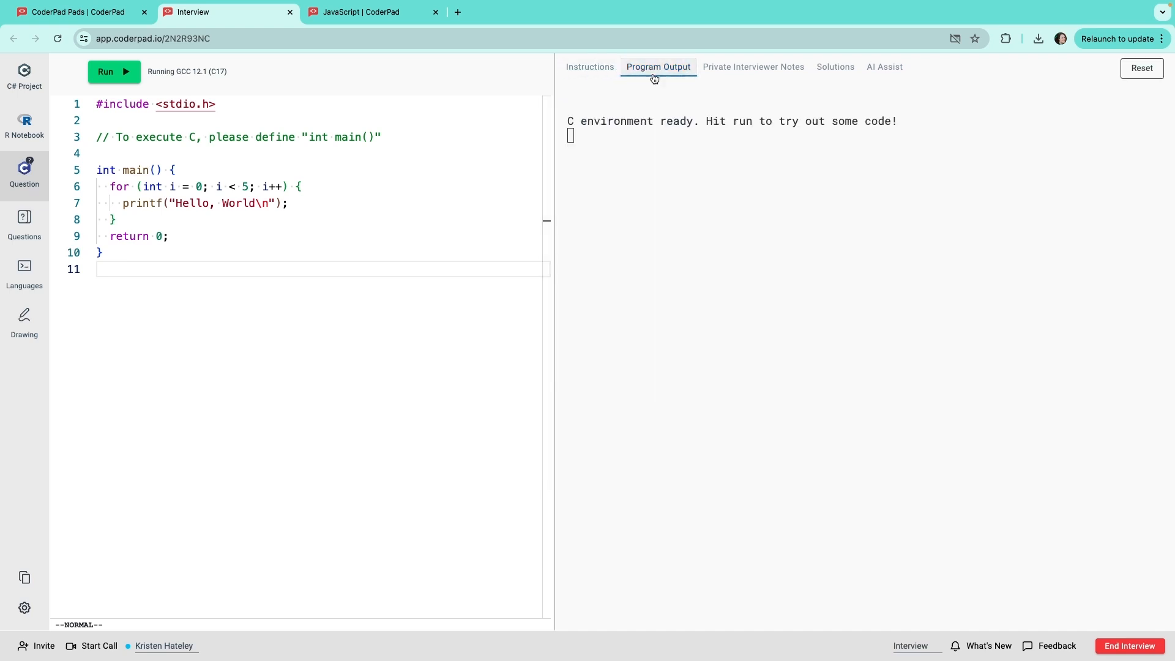
{"action": "mouse_move", "coordinate": [655, 87]}
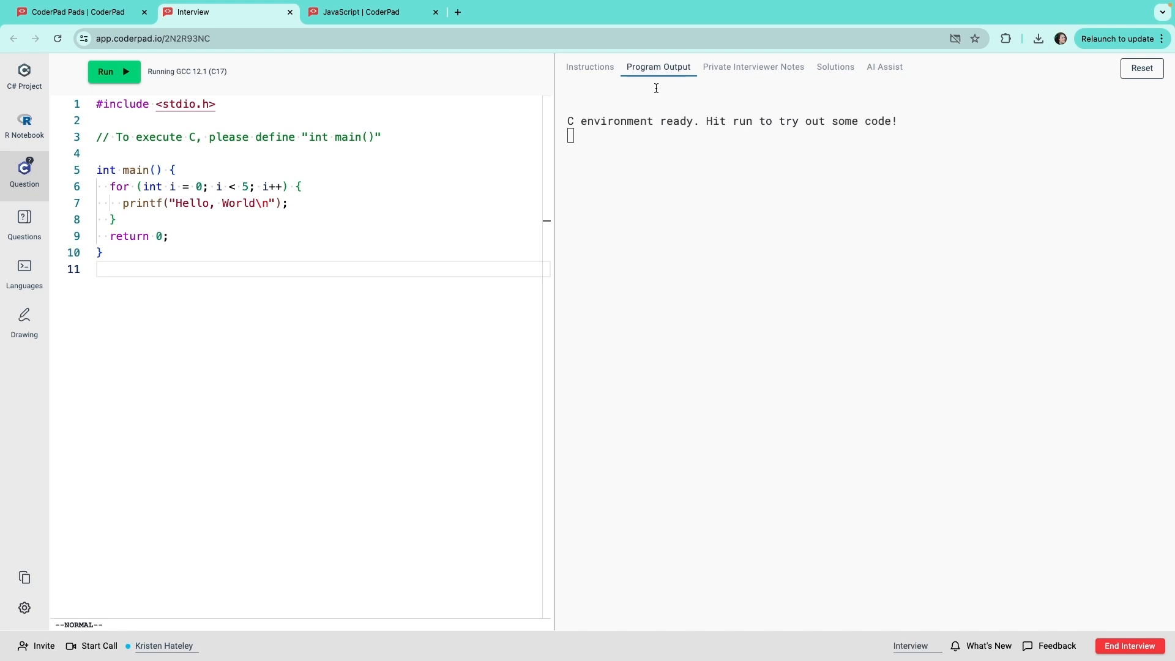
{"action": "mouse_move", "coordinate": [701, 87]}
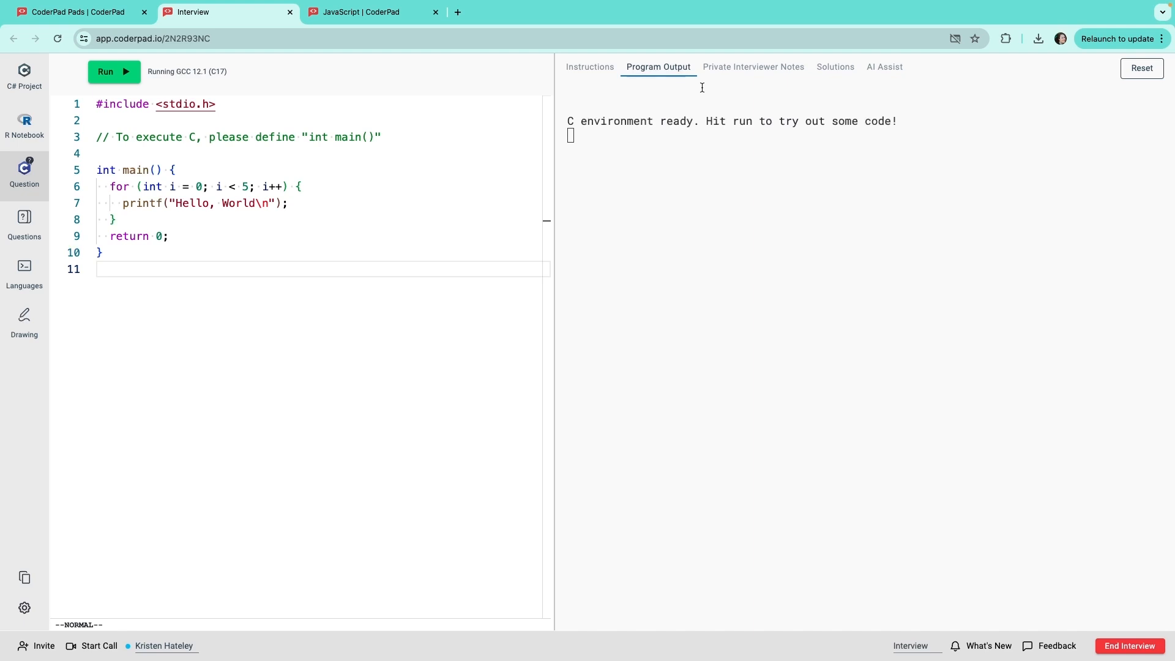
{"action": "mouse_move", "coordinate": [755, 74]}
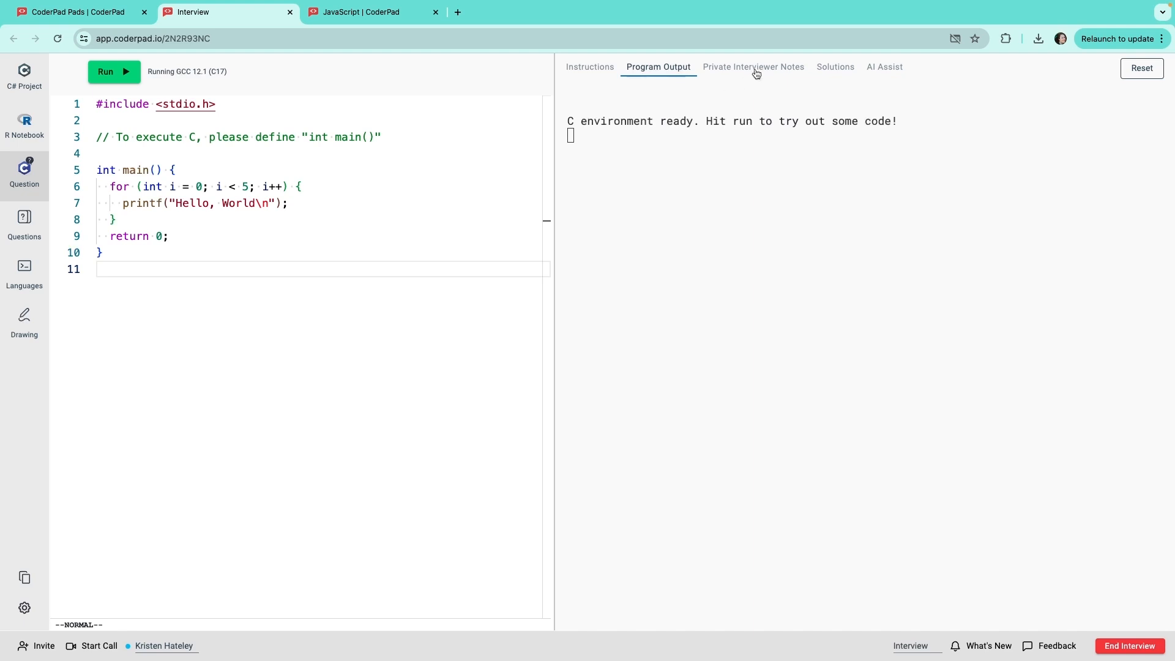
View the Solutions write-up, then the Private Interviewer Notes tab
{"action": "left_click", "coordinate": [834, 67]}
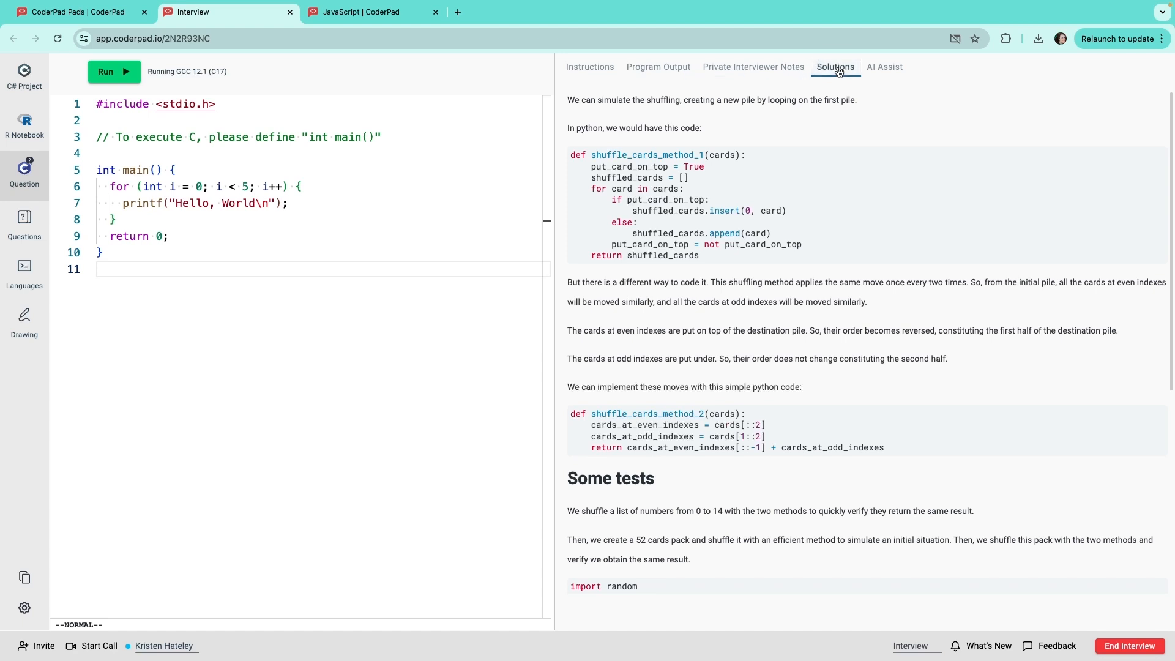
{"action": "mouse_move", "coordinate": [759, 67]}
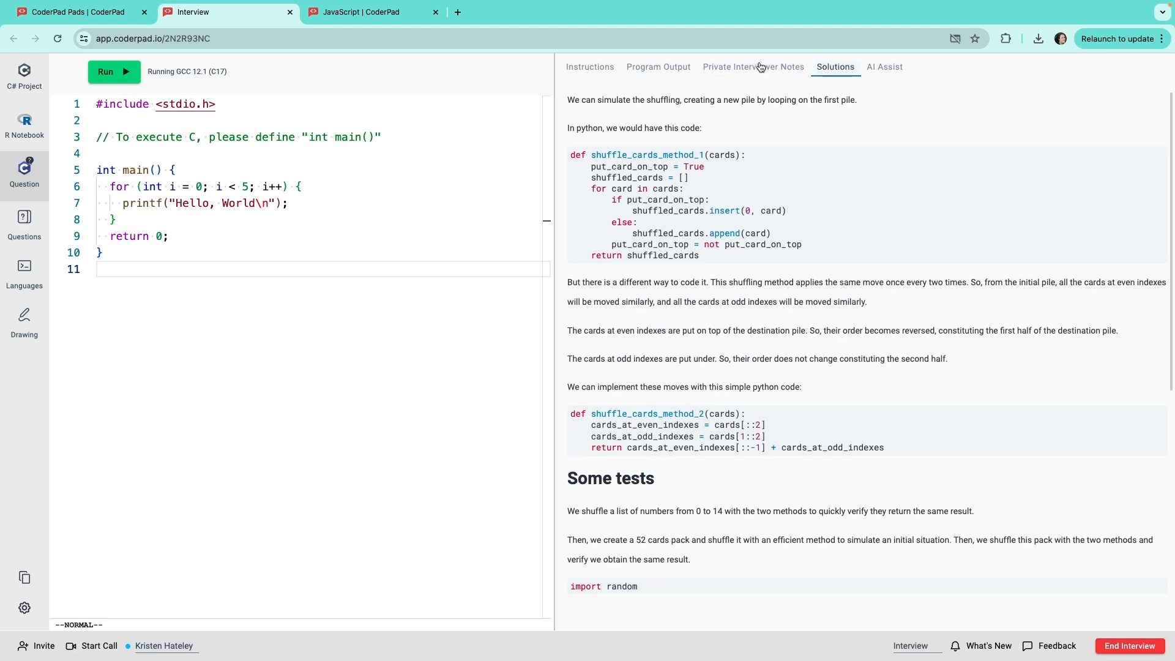
{"action": "left_click", "coordinate": [752, 66]}
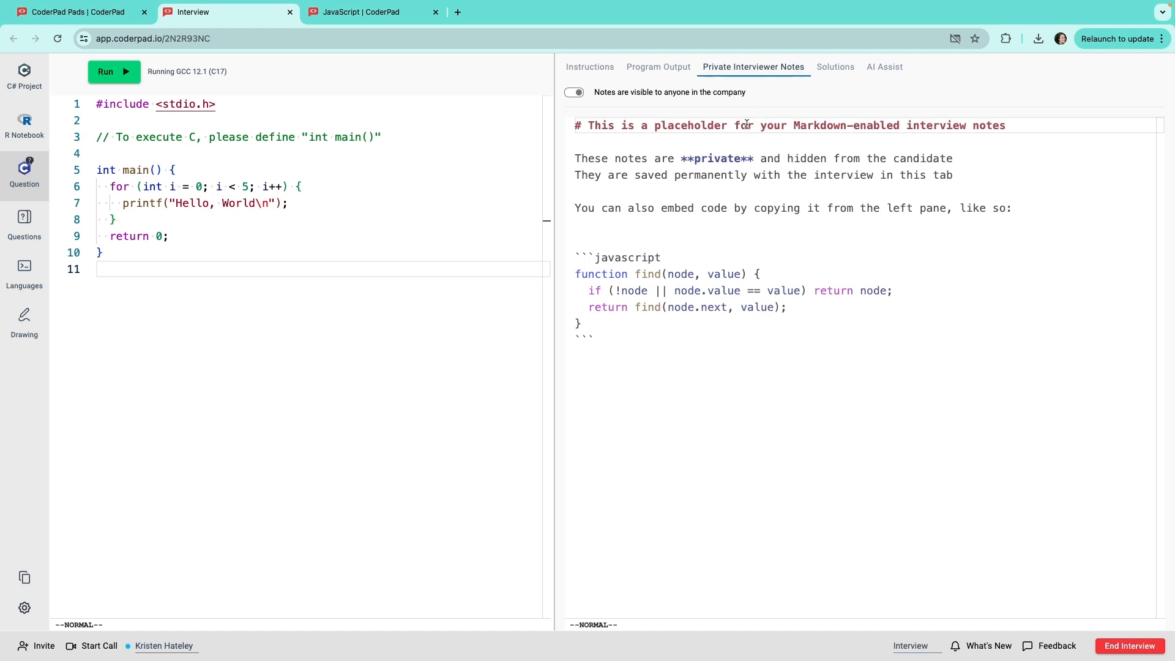
{"action": "left_click", "coordinate": [573, 92]}
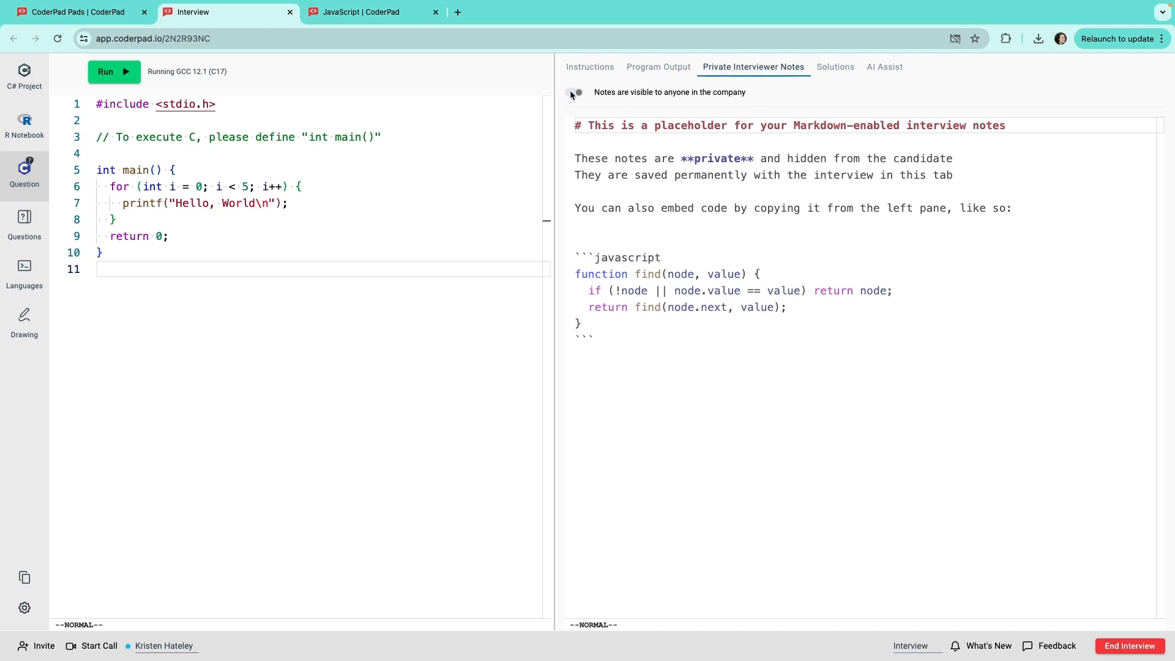
{"action": "left_click", "coordinate": [575, 92]}
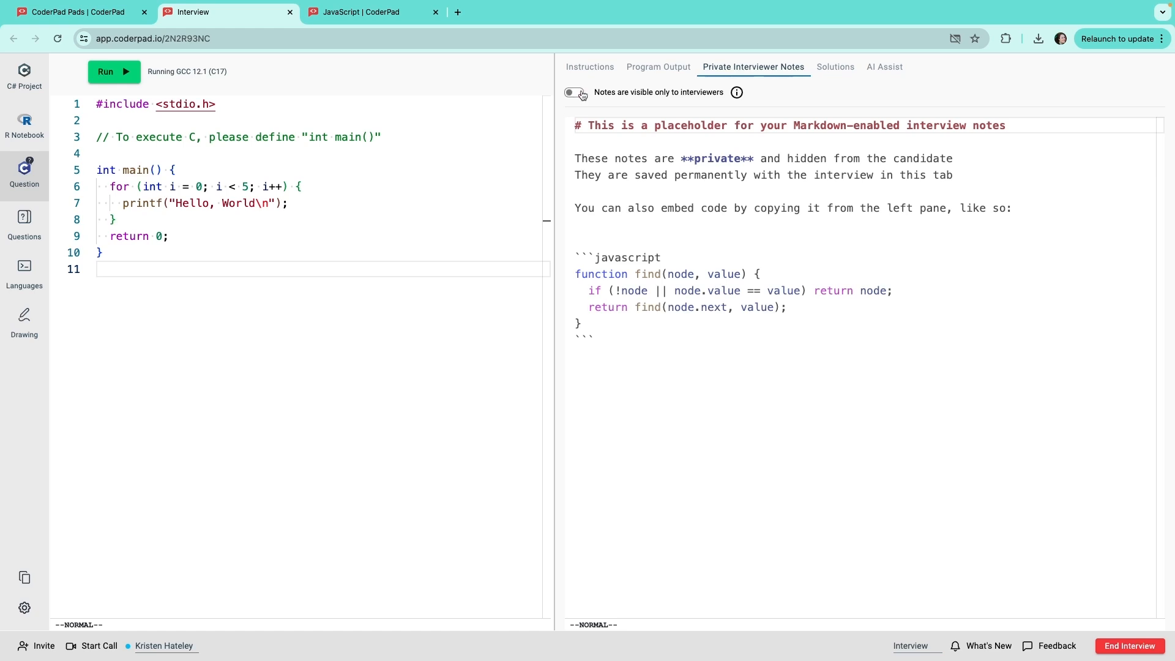
{"action": "left_click", "coordinate": [574, 93]}
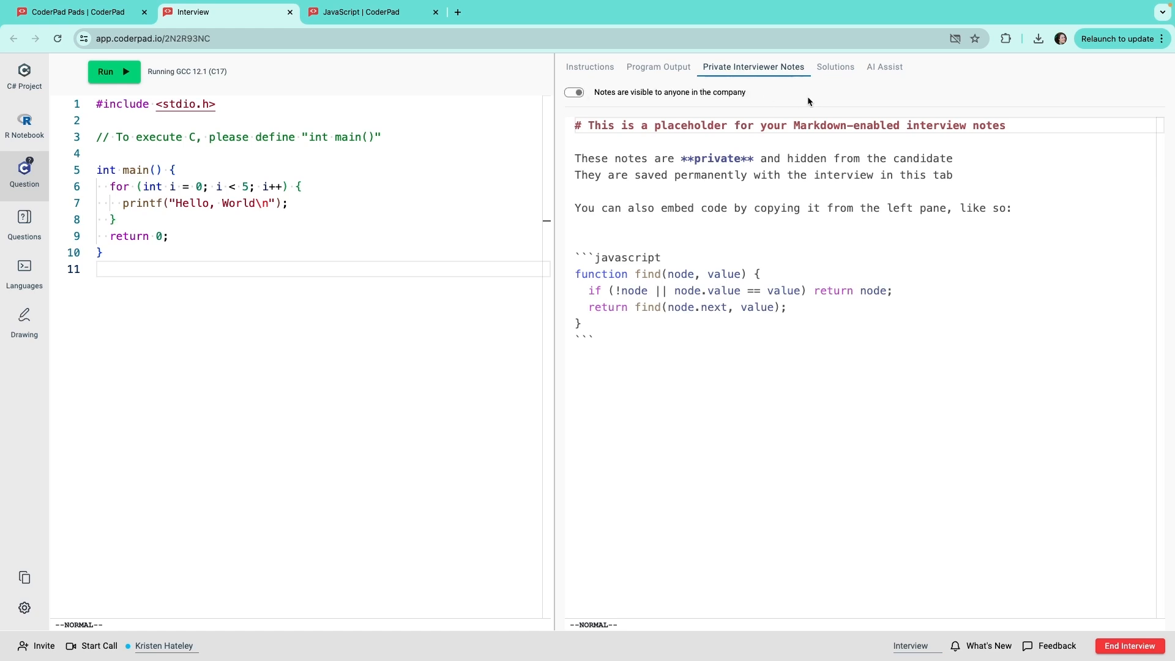
Open the AI Assist panel and focus the empty ChatGPT prompt box
{"action": "left_click", "coordinate": [884, 67]}
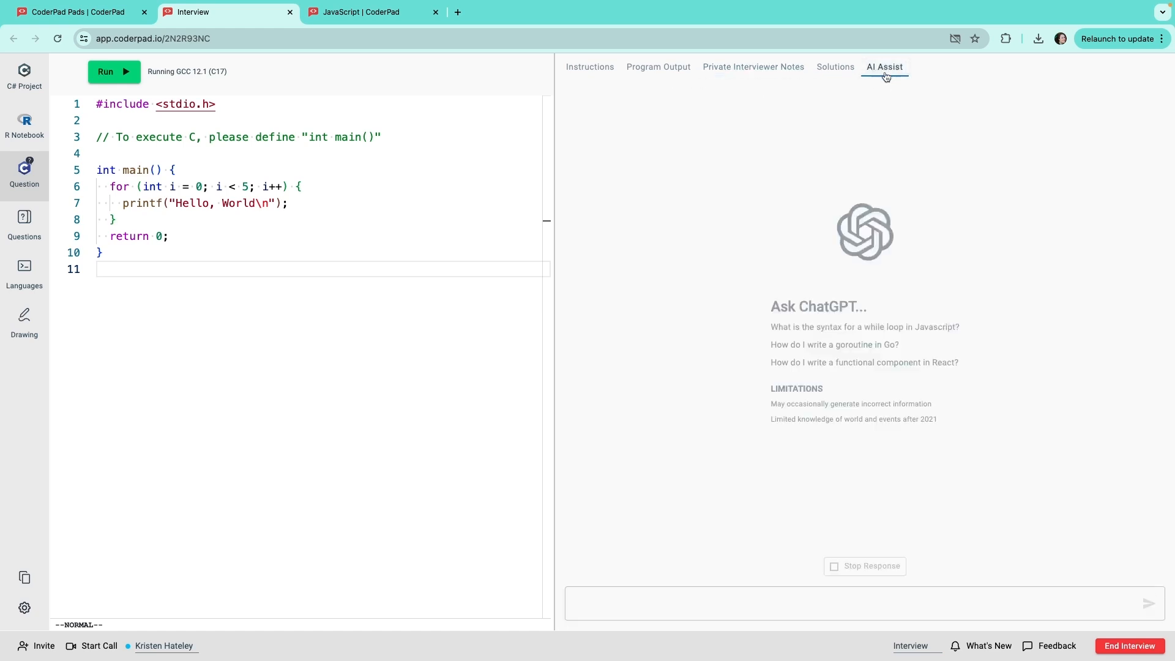
{"action": "mouse_move", "coordinate": [683, 563]}
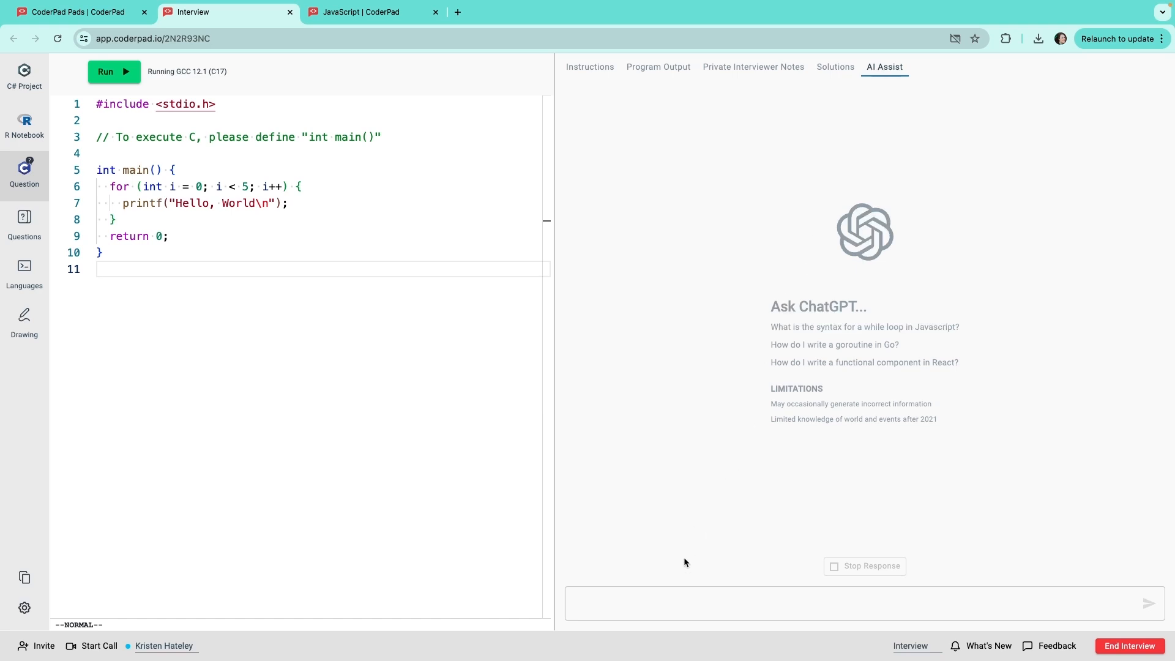
{"action": "left_click", "coordinate": [670, 604]}
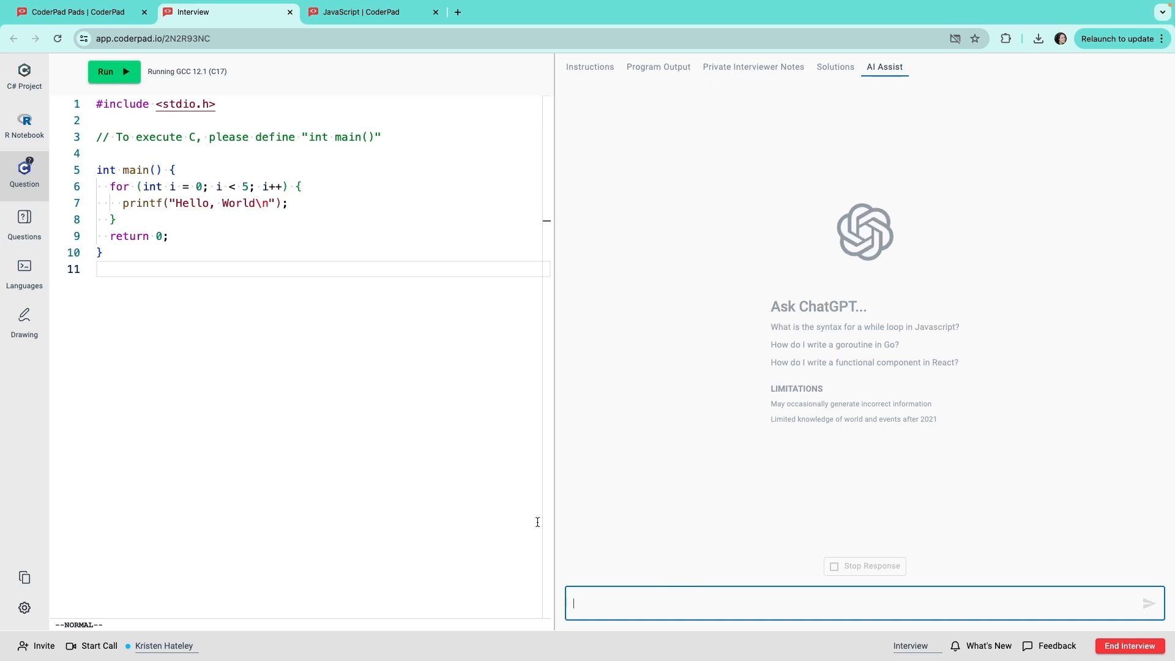
{"action": "mouse_move", "coordinate": [656, 603]}
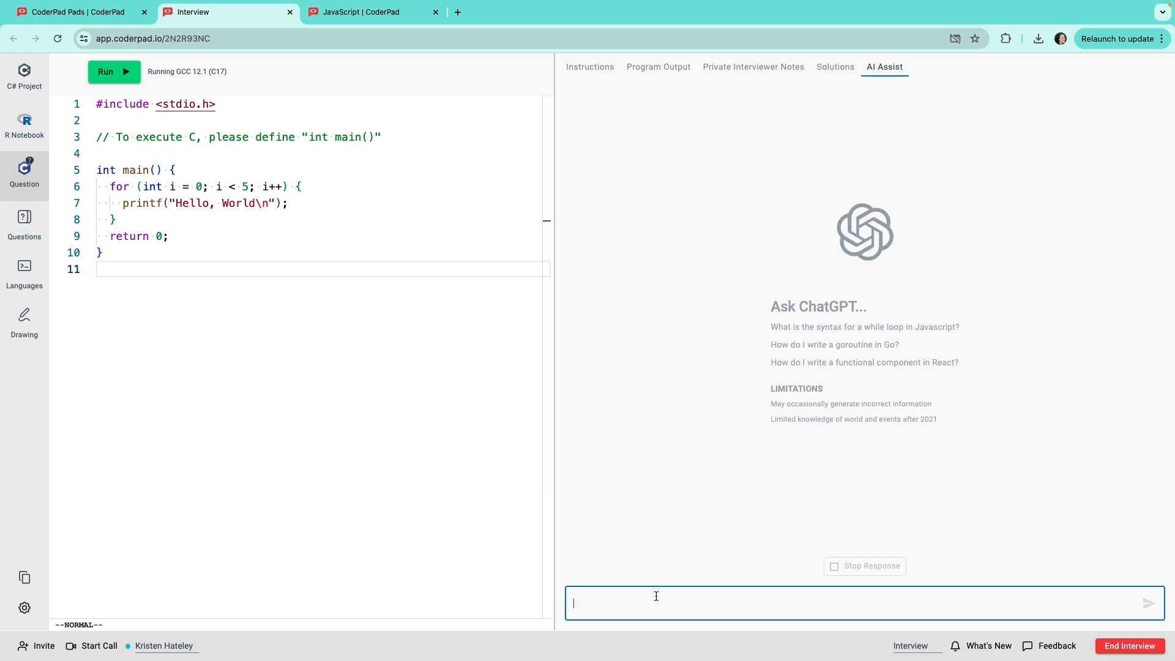
{"action": "mouse_move", "coordinate": [944, 615]}
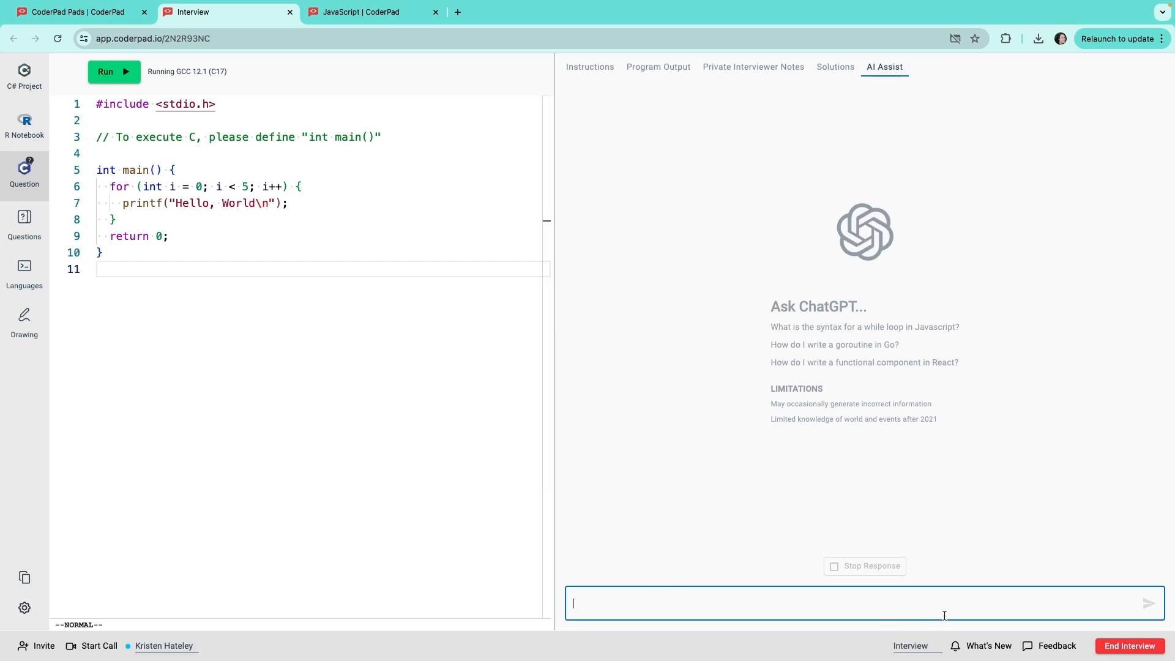
{"action": "mouse_move", "coordinate": [1062, 618]}
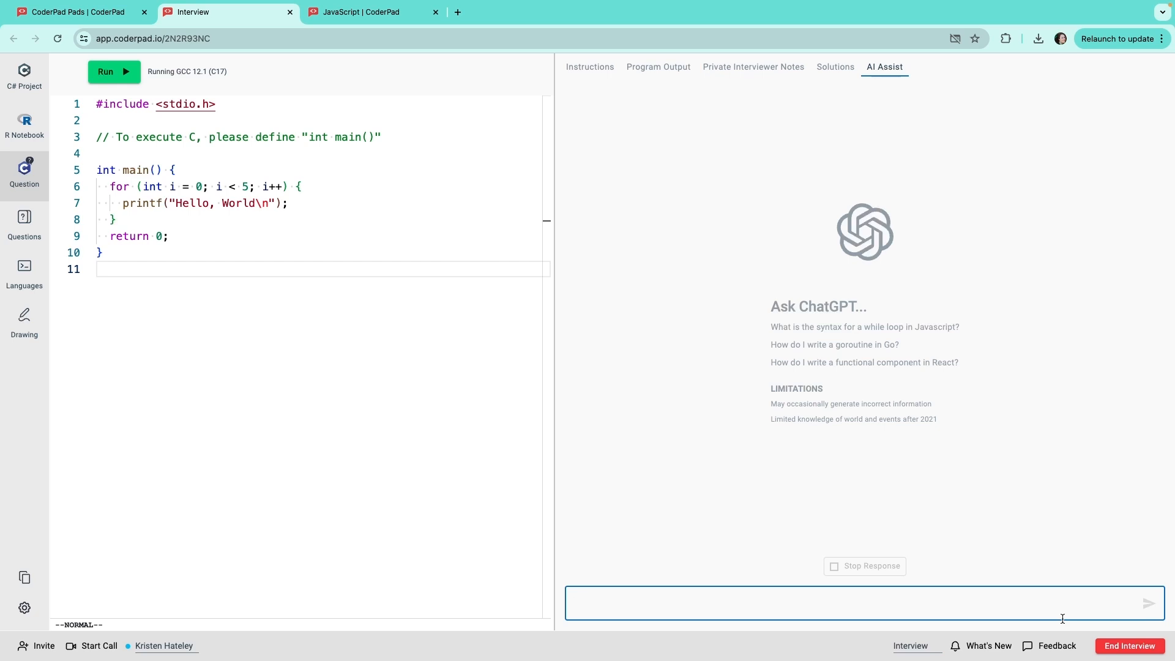
{"action": "mouse_move", "coordinate": [910, 645]}
{"action": "type", "text": " June 12"}
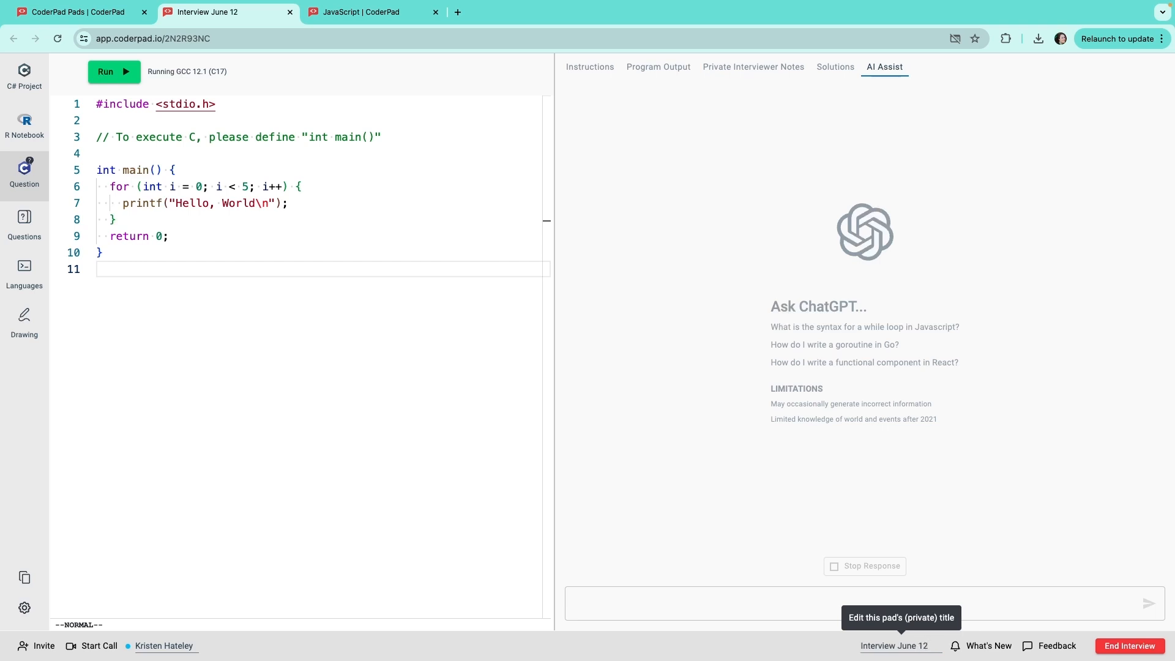
{"action": "mouse_move", "coordinate": [988, 645]}
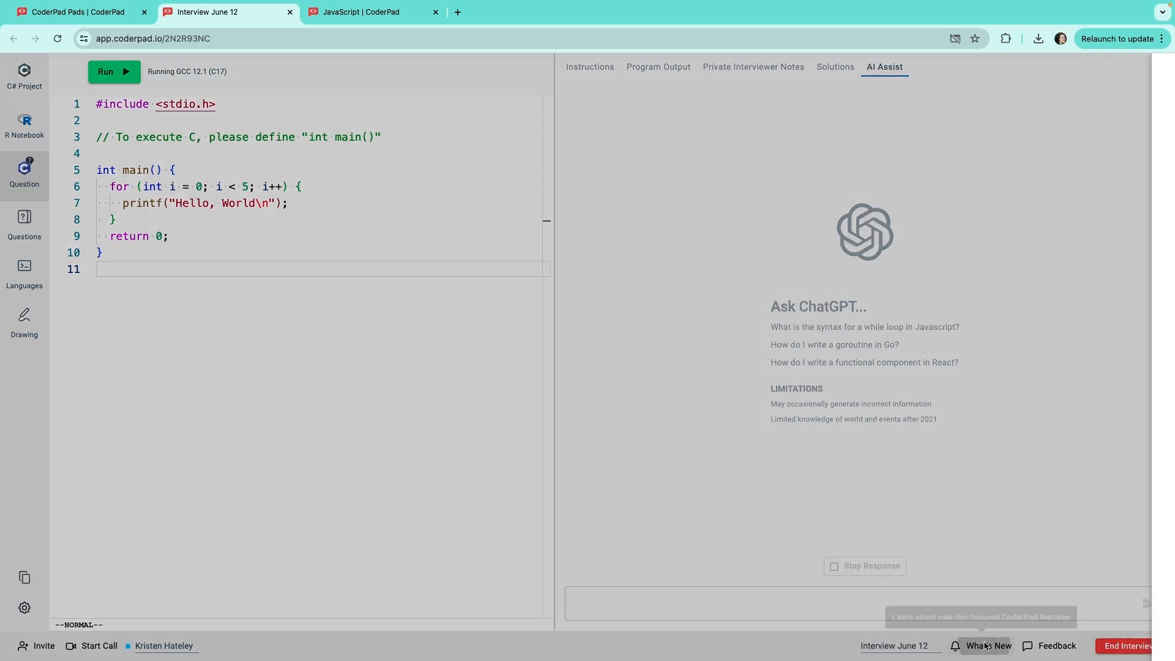